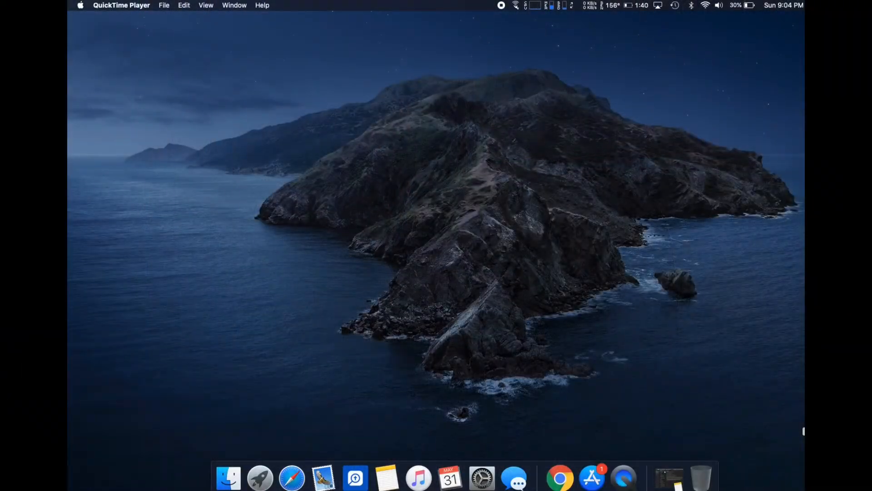
# Step: Launch Keynote and close the leftover Graphics presentation window
pyautogui.click(259, 477)
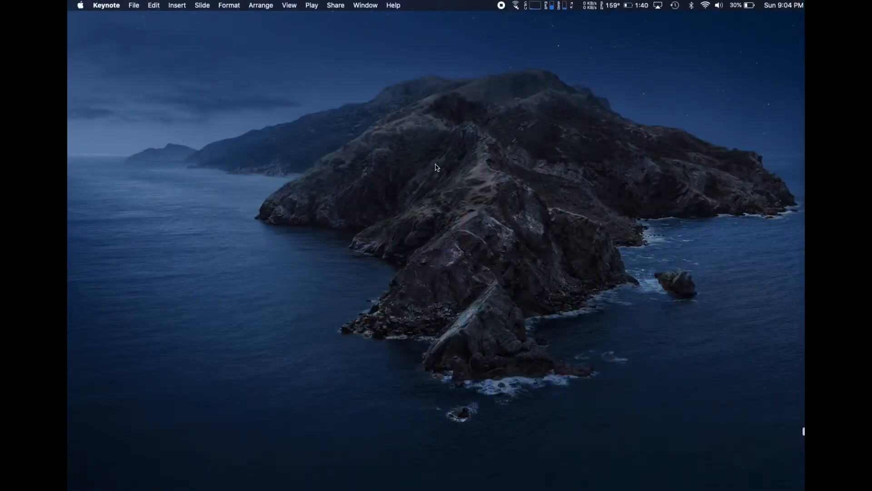
pyautogui.click(106, 5)
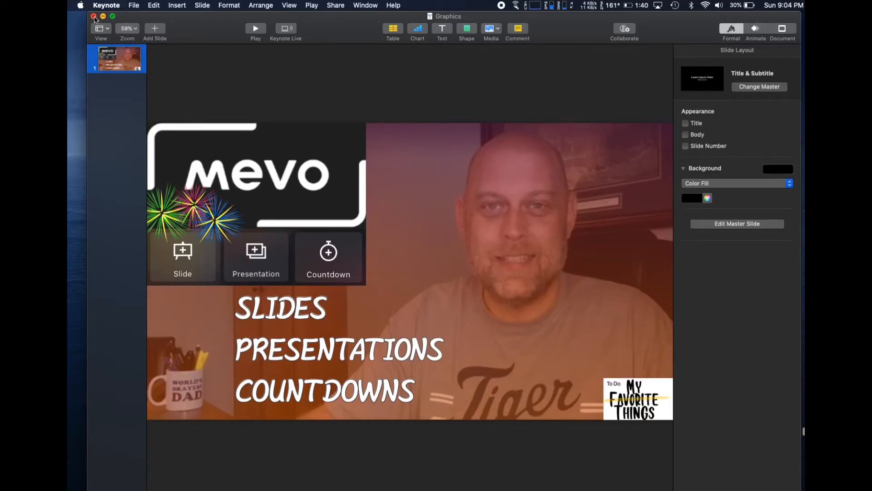
pyautogui.click(93, 16)
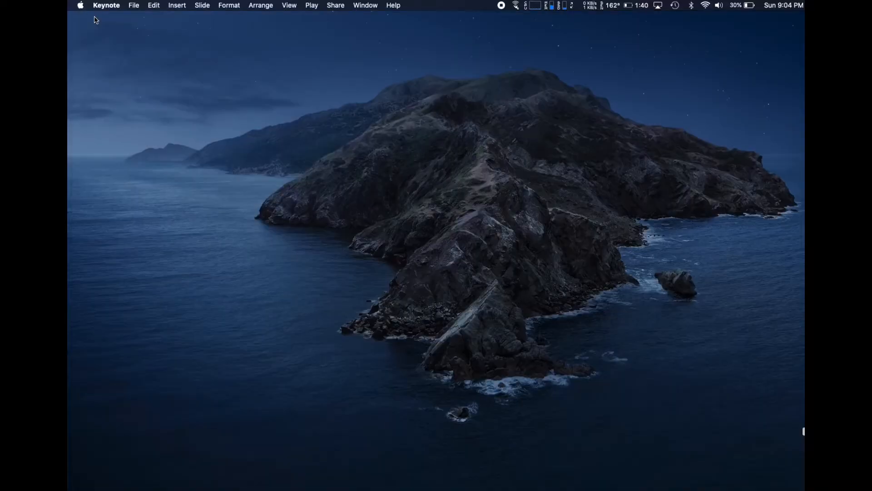
pyautogui.moveTo(133, 6)
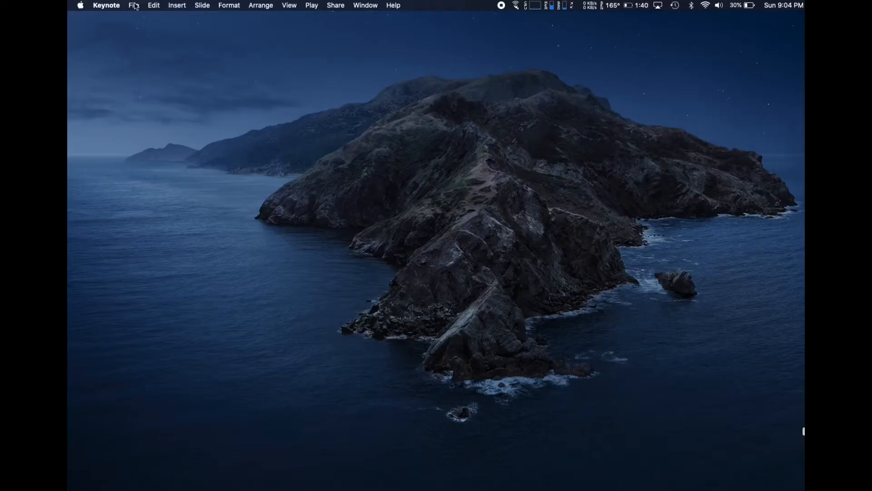
# Step: Create a new untitled presentation from the Black theme
pyautogui.click(132, 6)
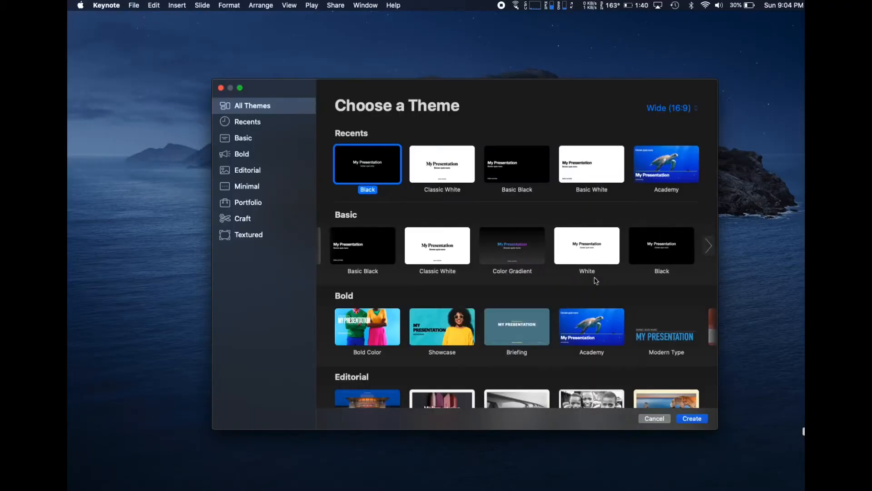
pyautogui.click(692, 418)
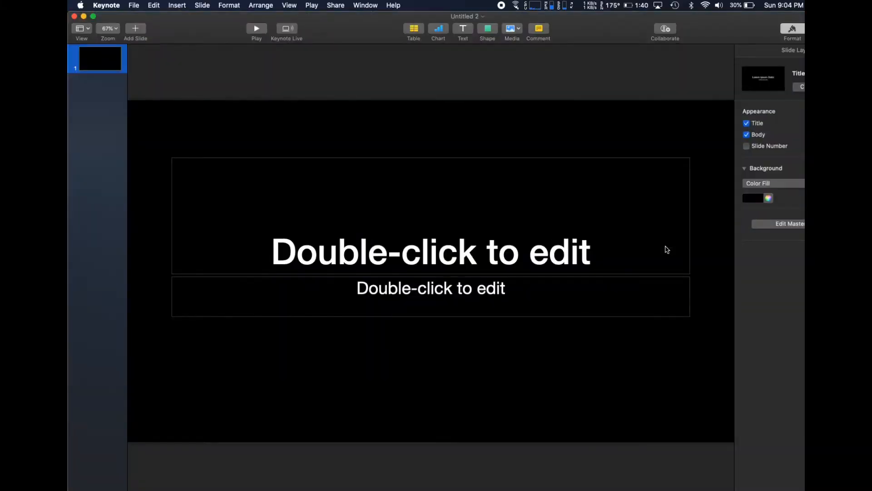
pyautogui.moveTo(475, 325)
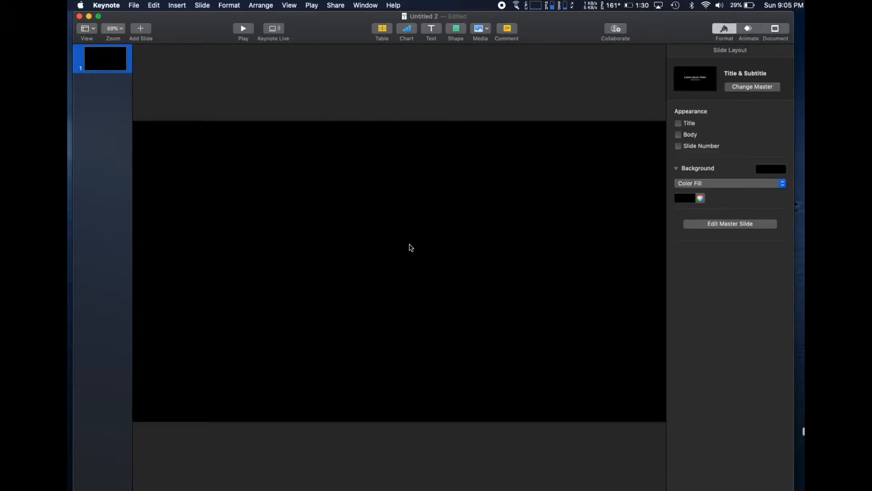
# Step: Add a square, circle and triangle to the slide, colouring the triangle orange and the circle red
pyautogui.click(456, 29)
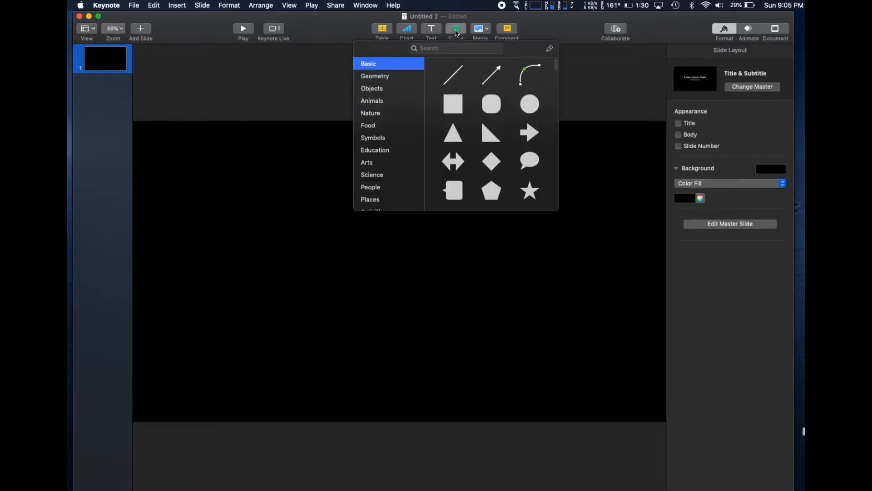
pyautogui.click(452, 103)
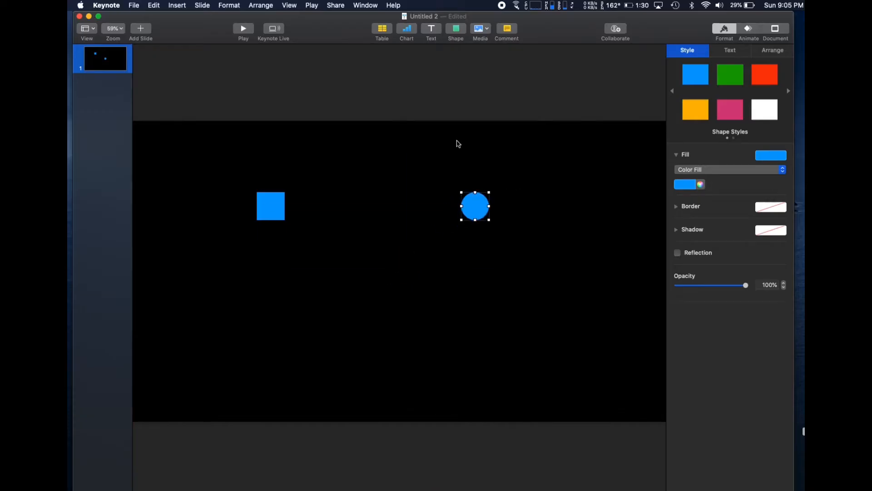
pyautogui.click(456, 29)
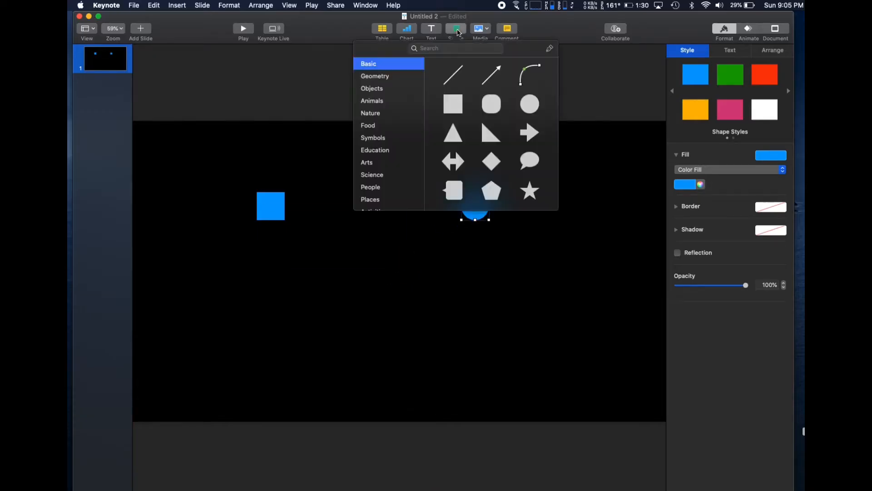
pyautogui.moveTo(457, 136)
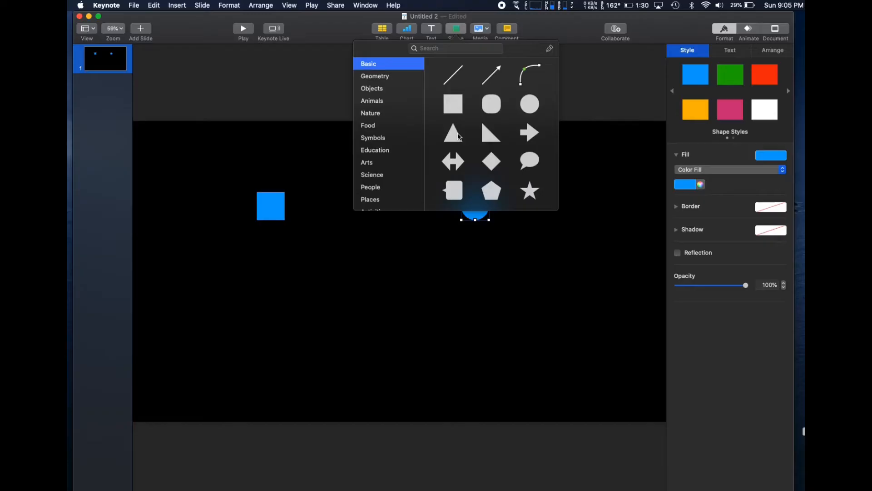
pyautogui.click(453, 133)
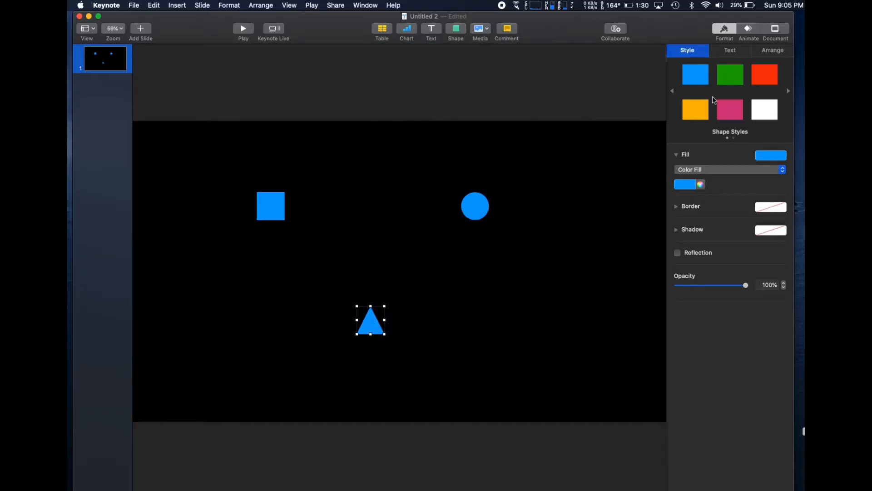
pyautogui.click(475, 206)
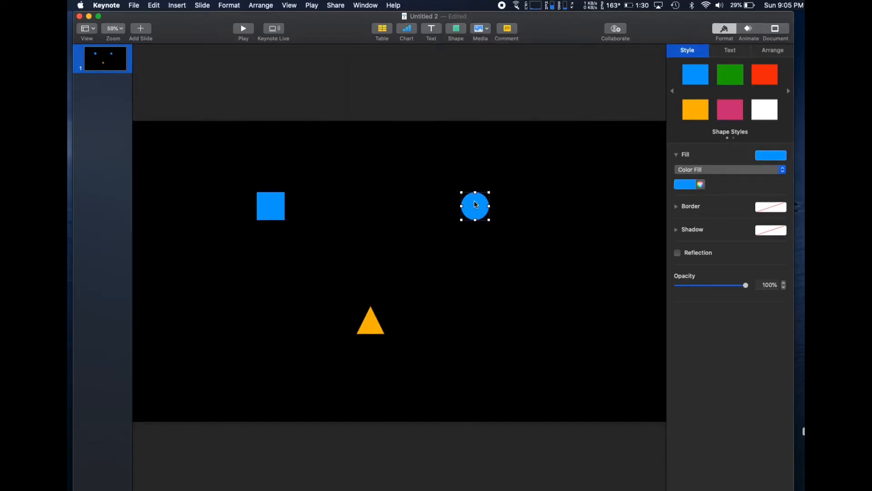
pyautogui.click(764, 74)
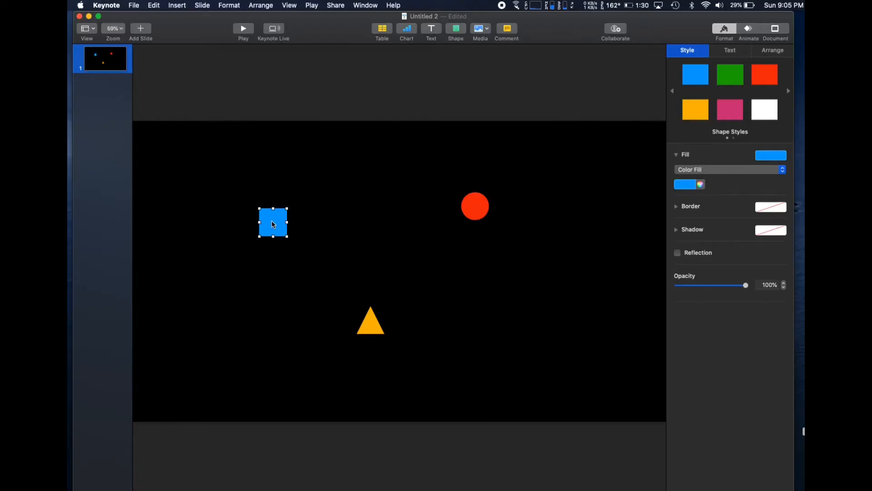
pyautogui.moveTo(117, 63)
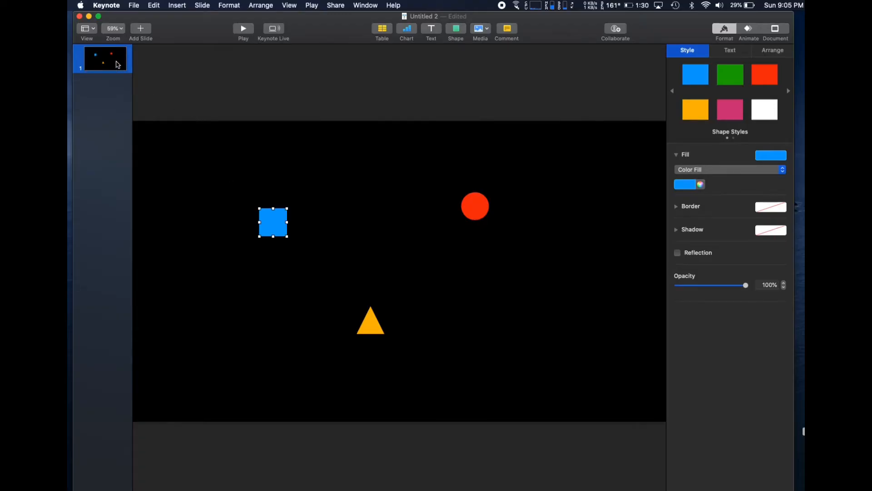
# Step: Add a blank second slide holding a text box reading 'July 4th Celebration'
pyautogui.click(140, 28)
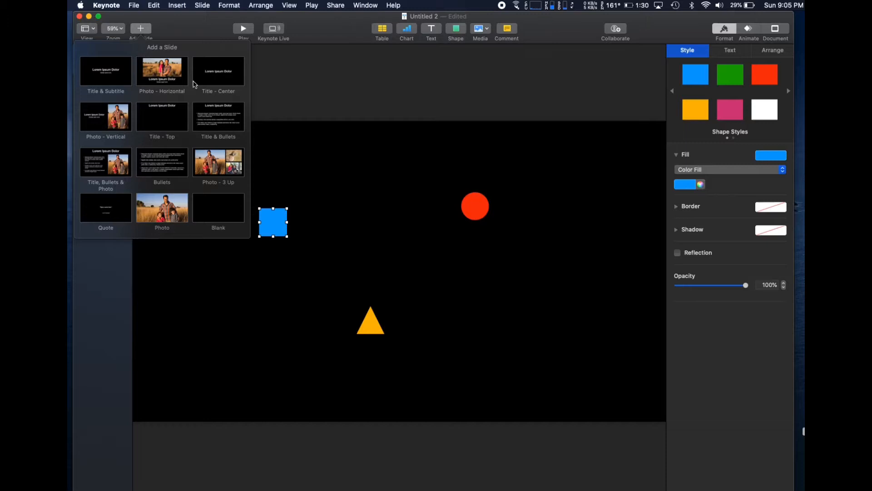
pyautogui.click(218, 207)
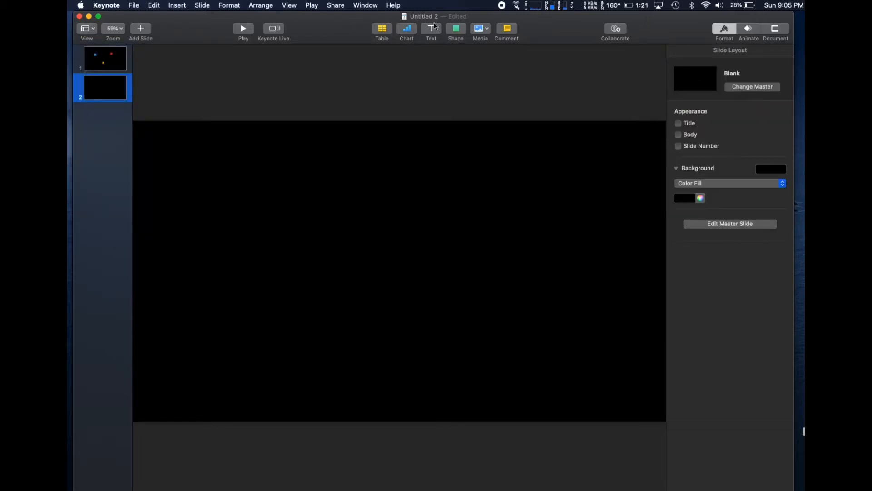
pyautogui.click(431, 29)
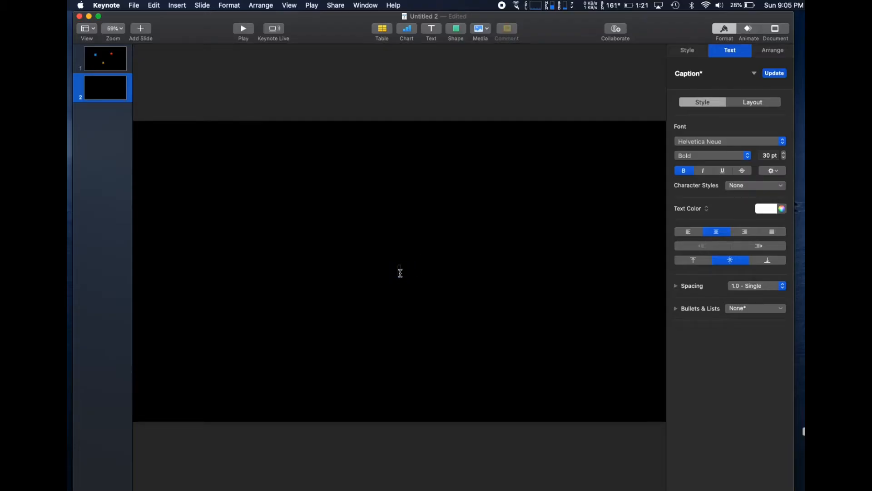
pyautogui.write('July 4th Celebration')
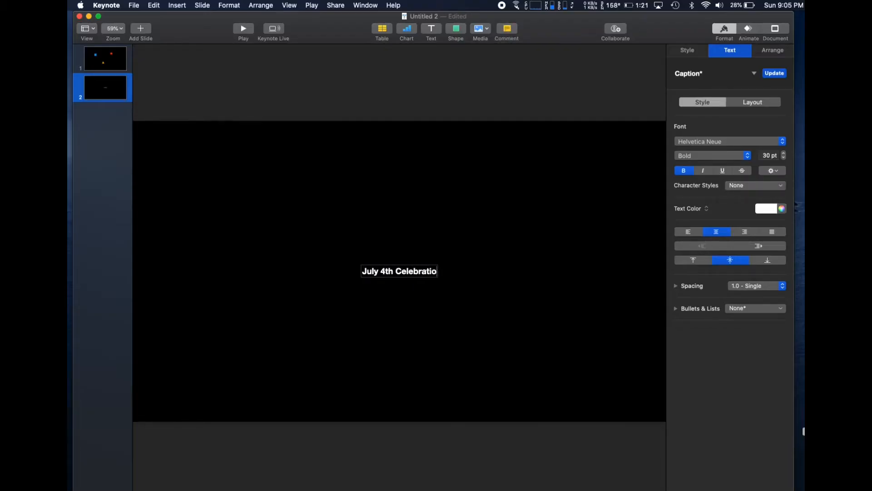
pyautogui.write('n')
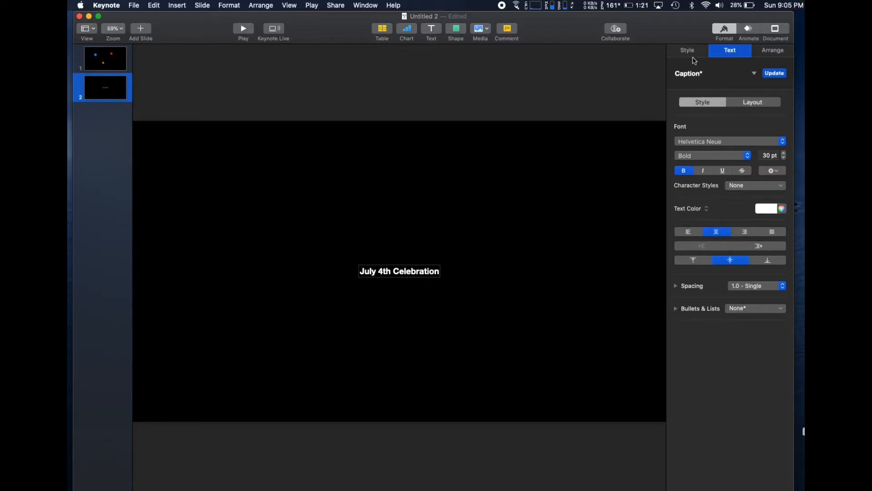
pyautogui.moveTo(797, 75)
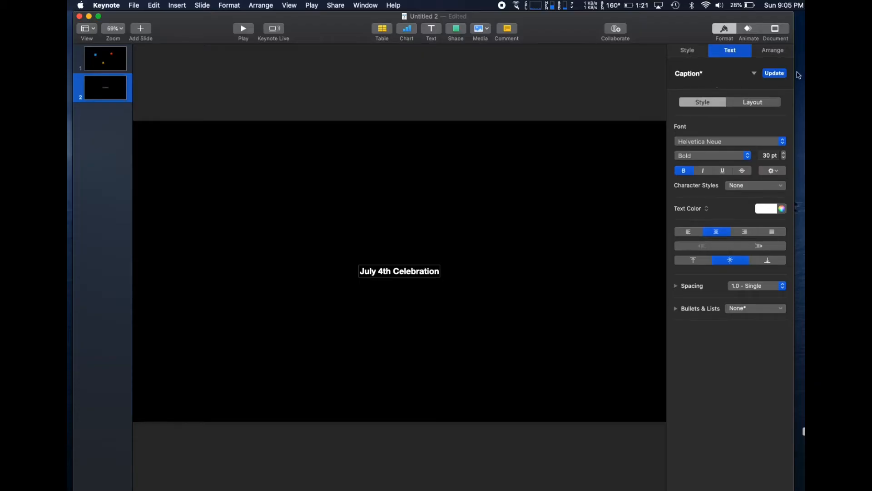
# Step: Set the heading in bold Phosphate Inline and enlarge it to 130 pt
pyautogui.click(726, 141)
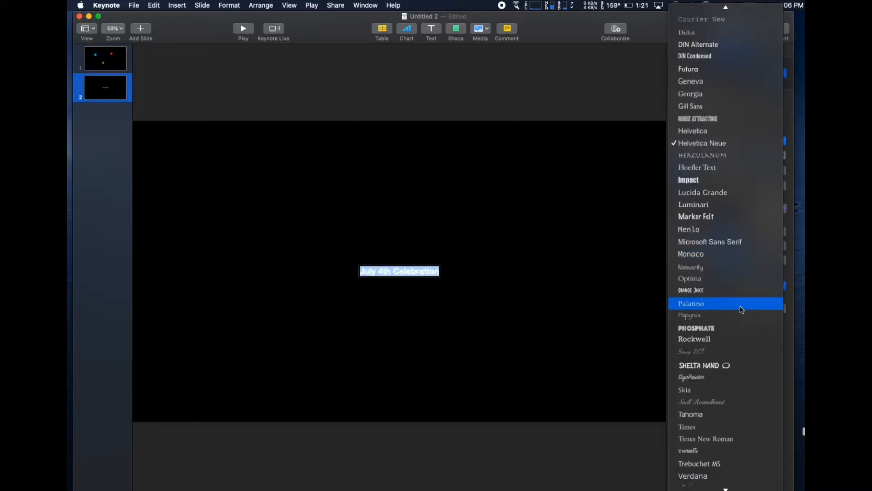
pyautogui.click(691, 303)
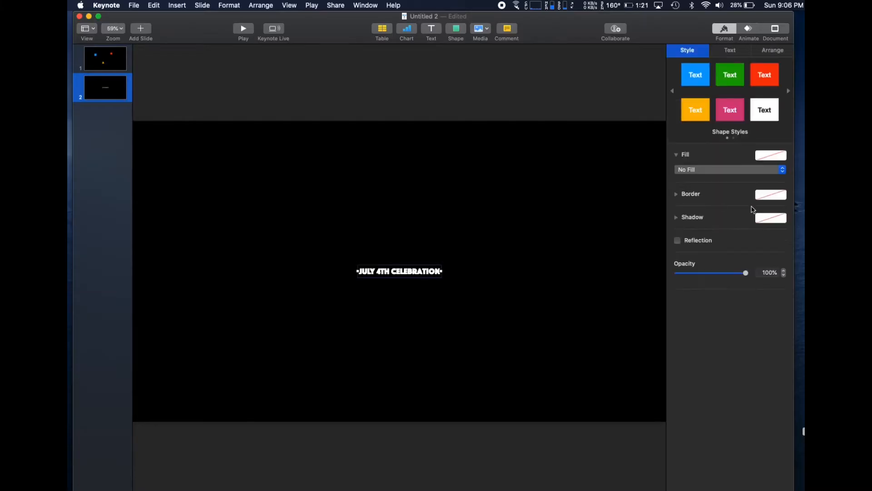
pyautogui.click(730, 50)
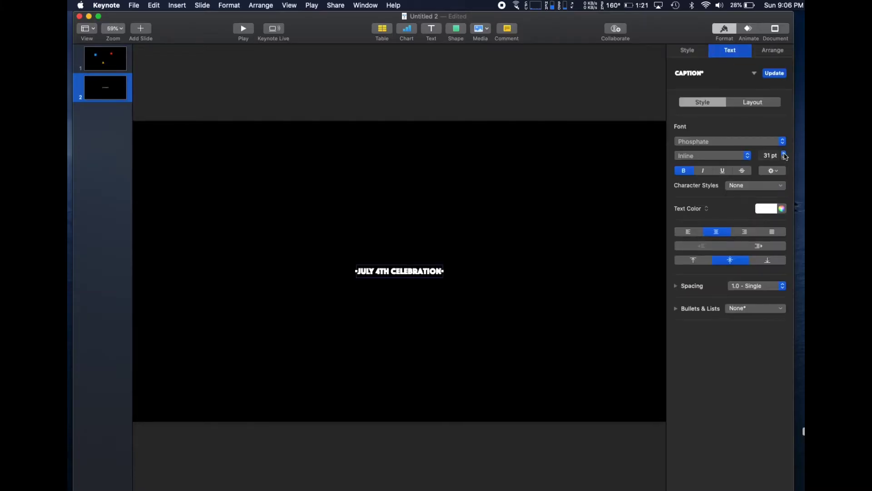
pyautogui.click(784, 152)
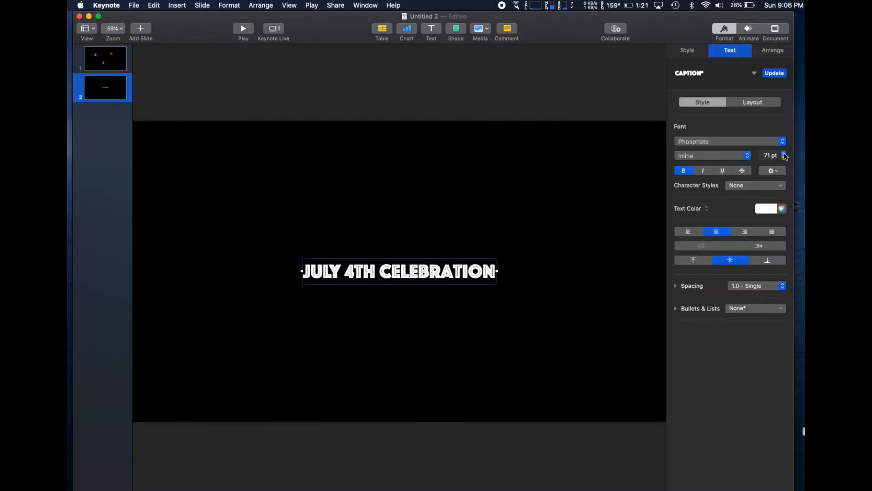
pyautogui.click(784, 152)
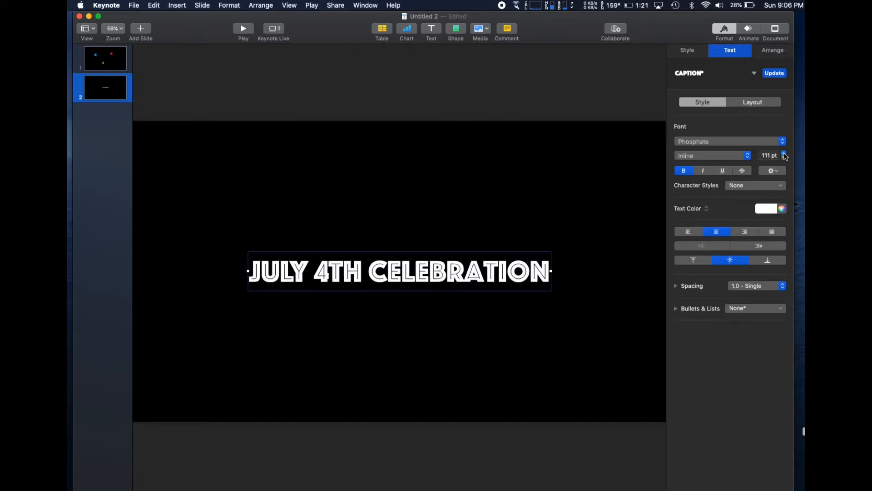
pyautogui.click(784, 152)
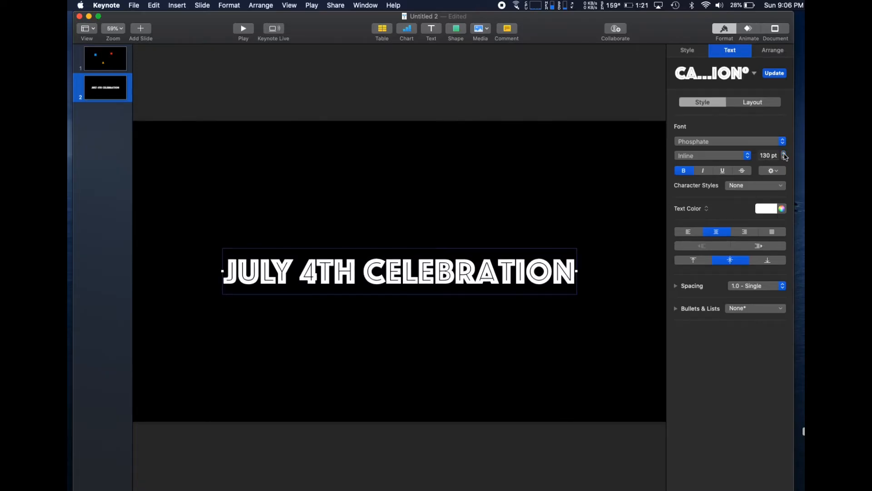
pyautogui.click(477, 29)
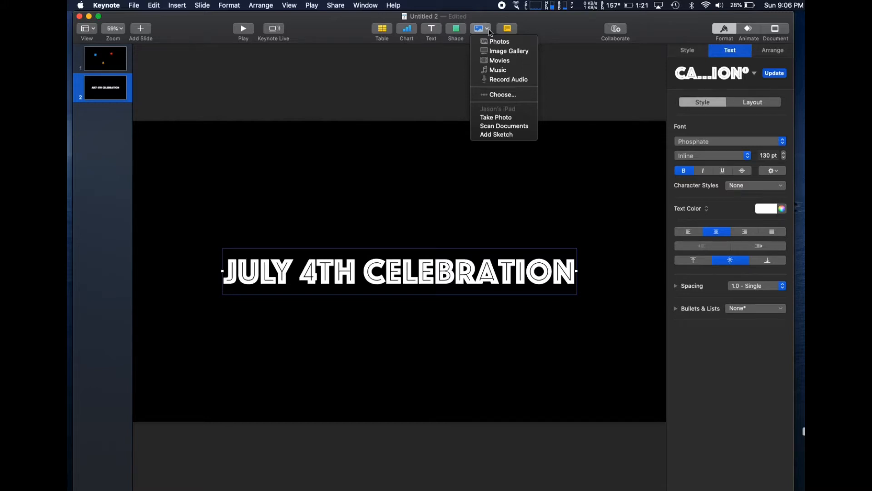
pyautogui.moveTo(502, 95)
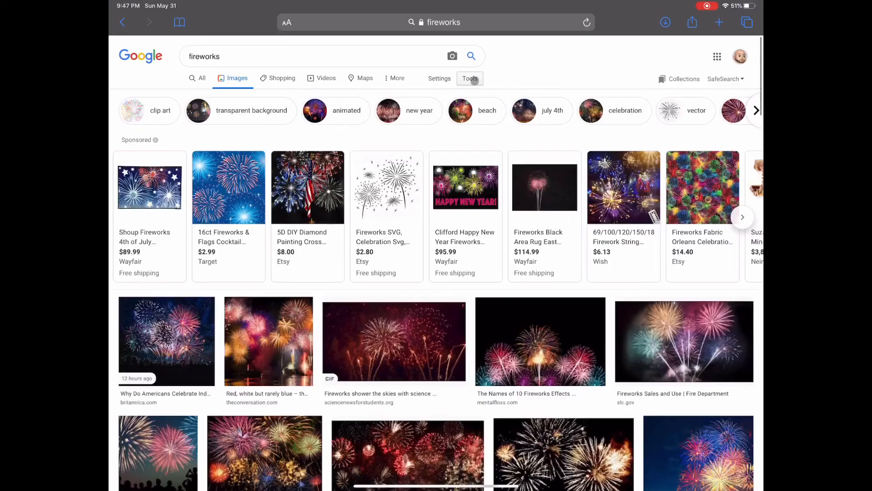
# Step: Filter the Google fireworks image results to 'Labeled for reuse with modification'
pyautogui.click(470, 79)
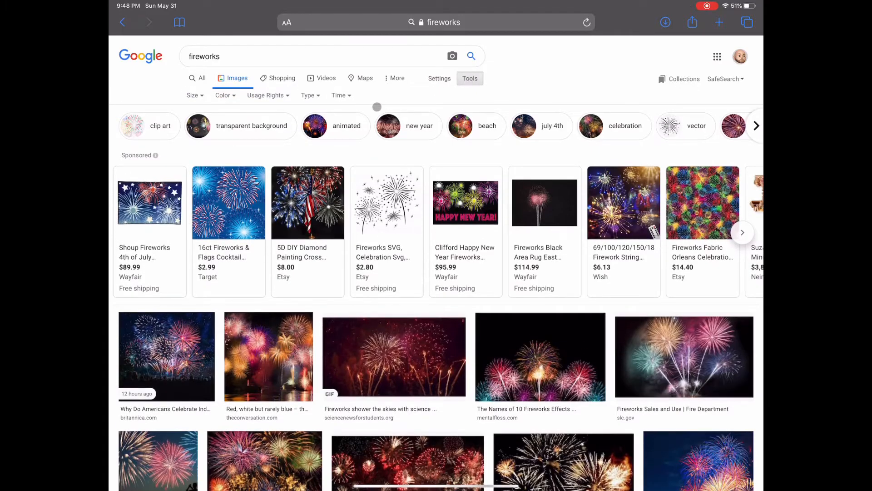
pyautogui.click(265, 95)
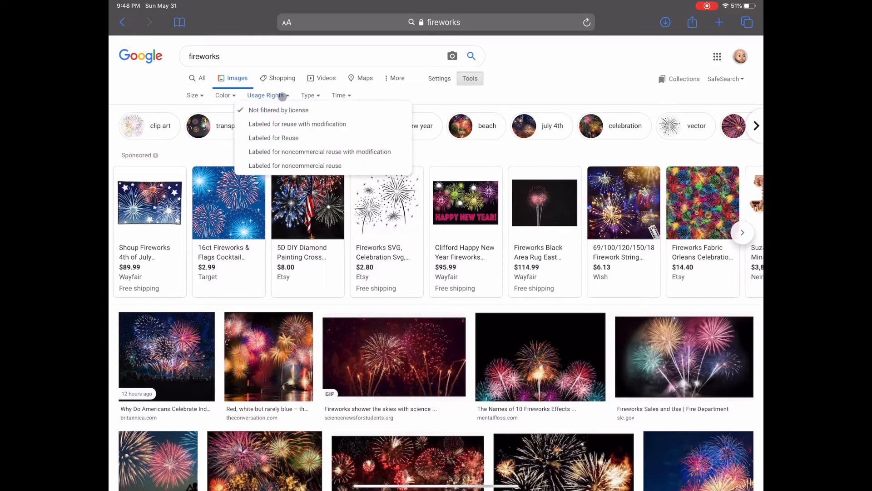
pyautogui.moveTo(297, 123)
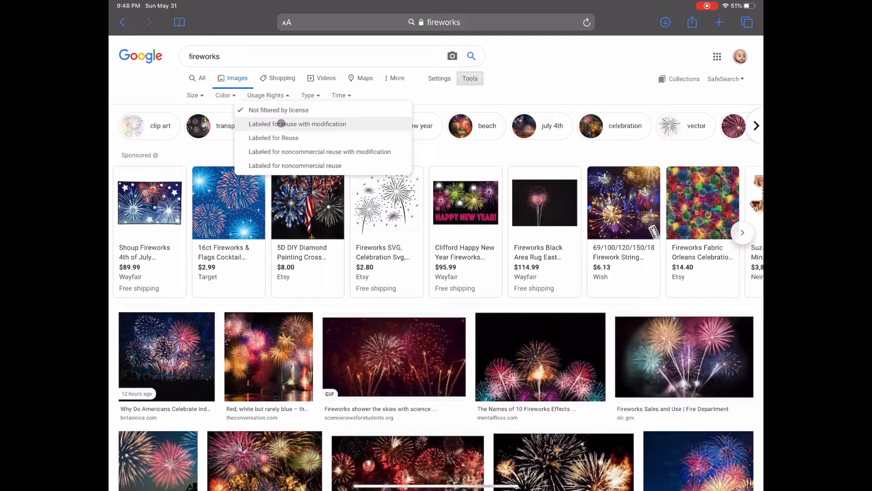
pyautogui.click(297, 124)
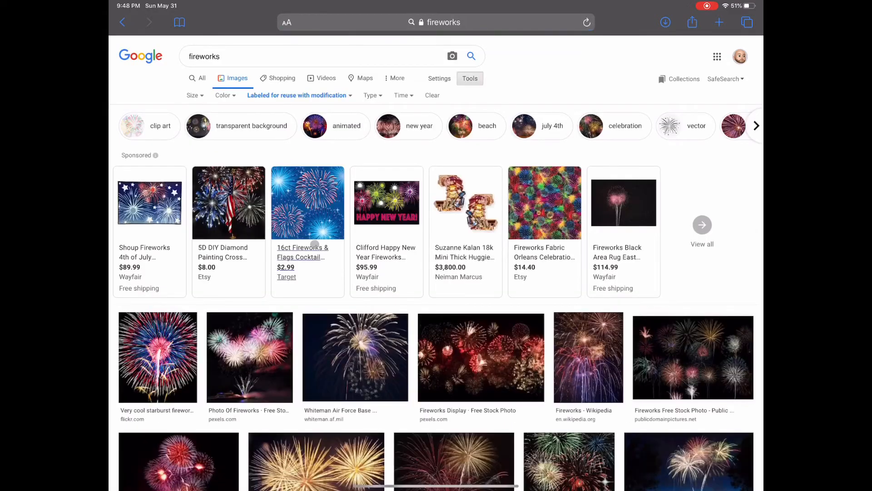
pyautogui.scroll(-3)
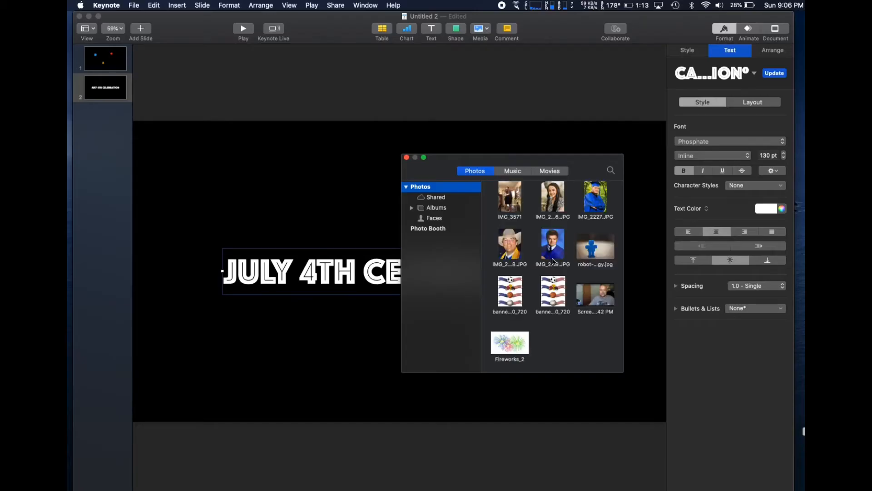
# Step: Insert the Fireworks_2 photo from the Photos browser onto the July 4th slide
pyautogui.doubleClick(509, 343)
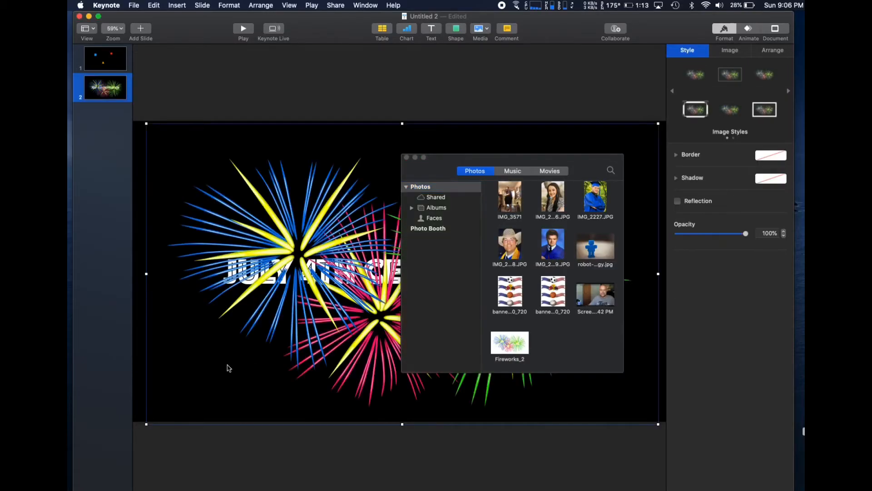
# Step: Send the fireworks image behind the title and fill the title text box with red-orange
pyautogui.doubleClick(508, 343)
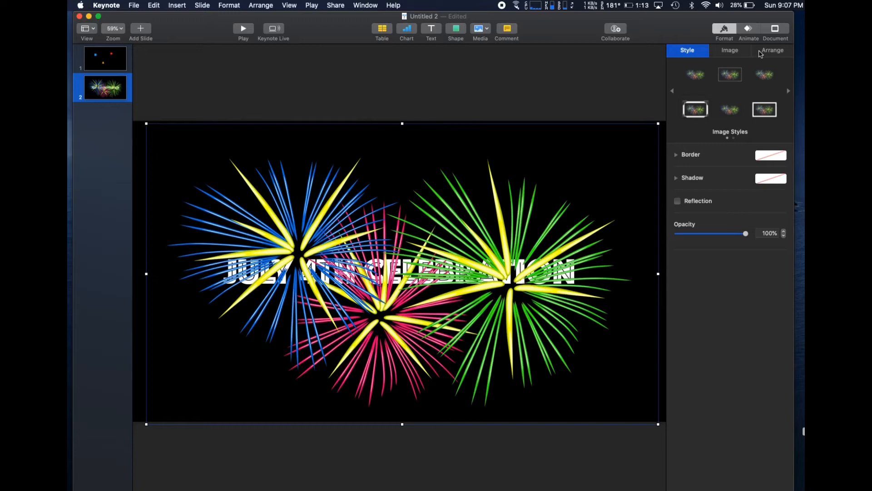
pyautogui.click(772, 50)
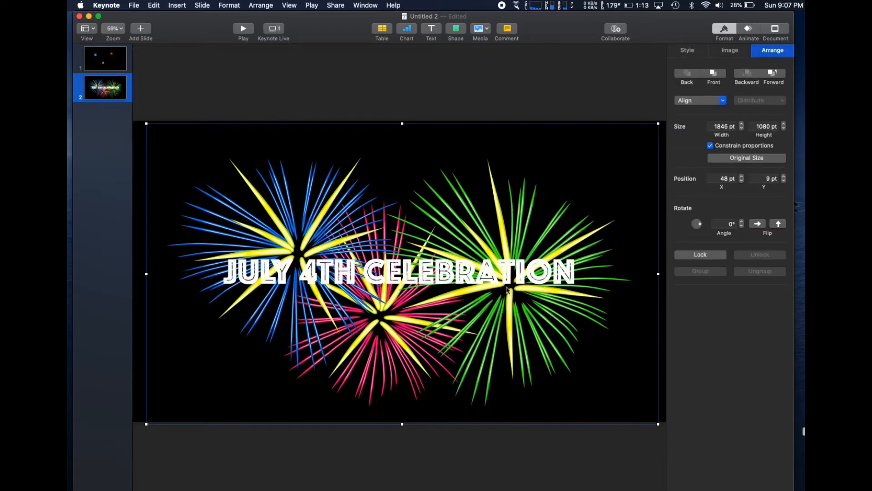
pyautogui.moveTo(507, 287)
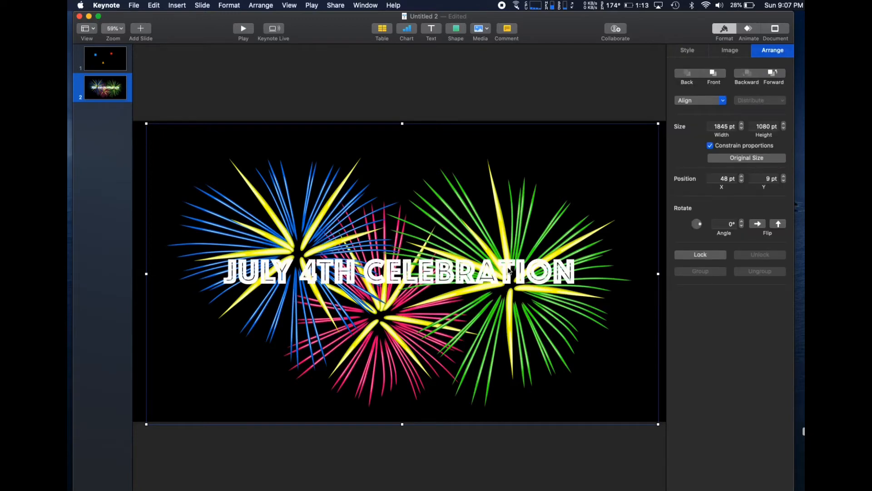
pyautogui.click(687, 50)
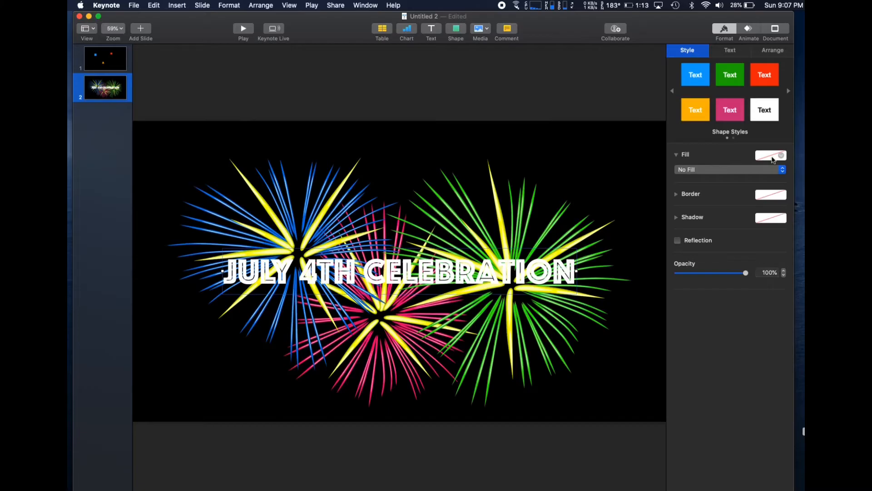
pyautogui.click(772, 155)
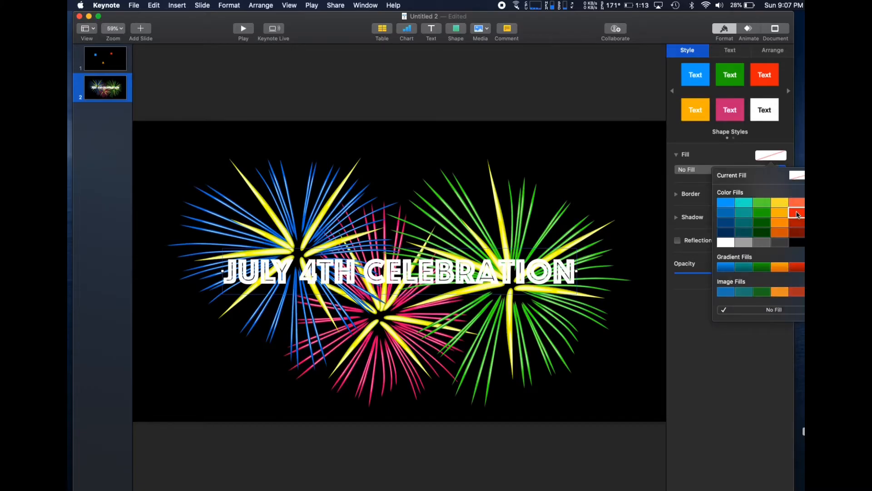
pyautogui.click(797, 216)
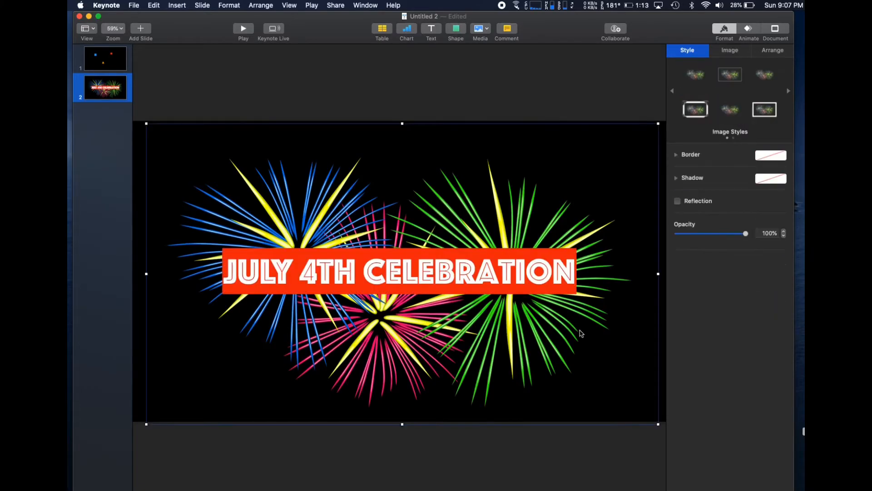
pyautogui.click(189, 82)
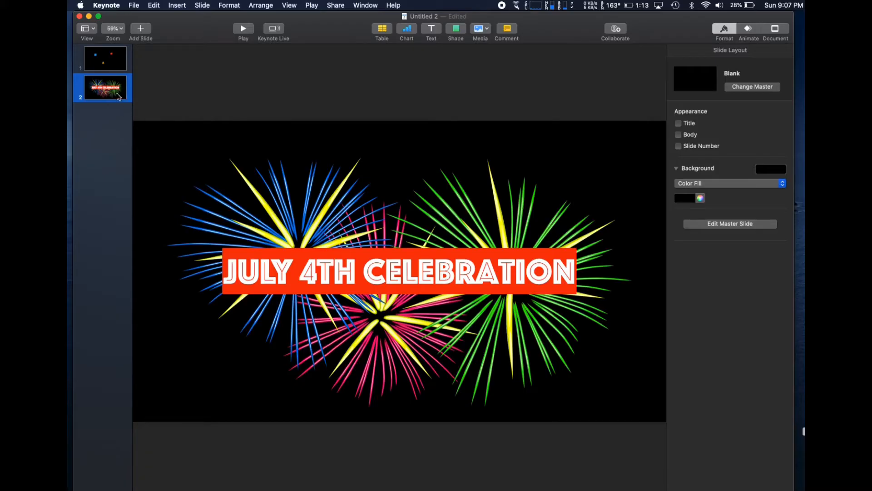
# Step: Duplicate the July 4th slide and clear its contents to get a blank third slide
pyautogui.rightClick(104, 87)
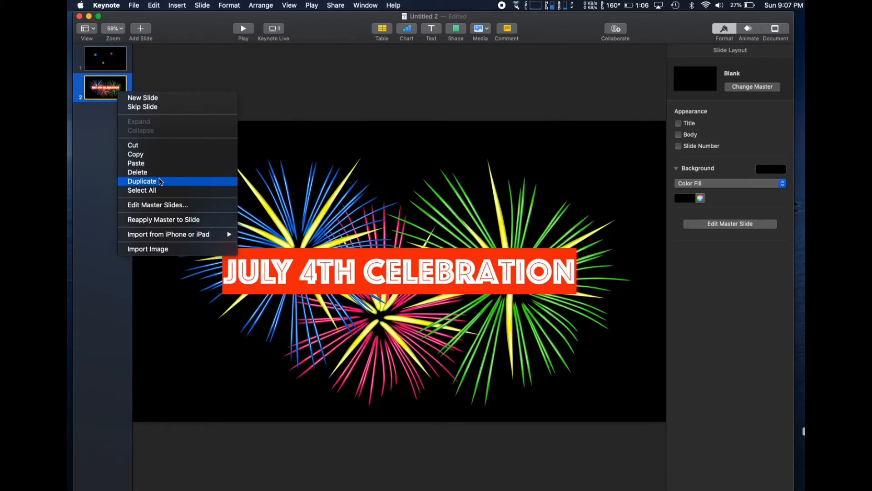
pyautogui.click(143, 181)
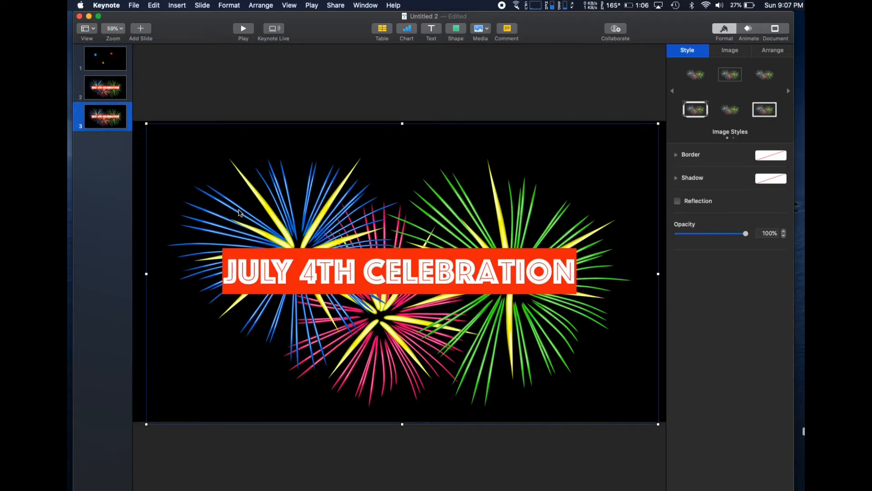
pyautogui.press('delete')
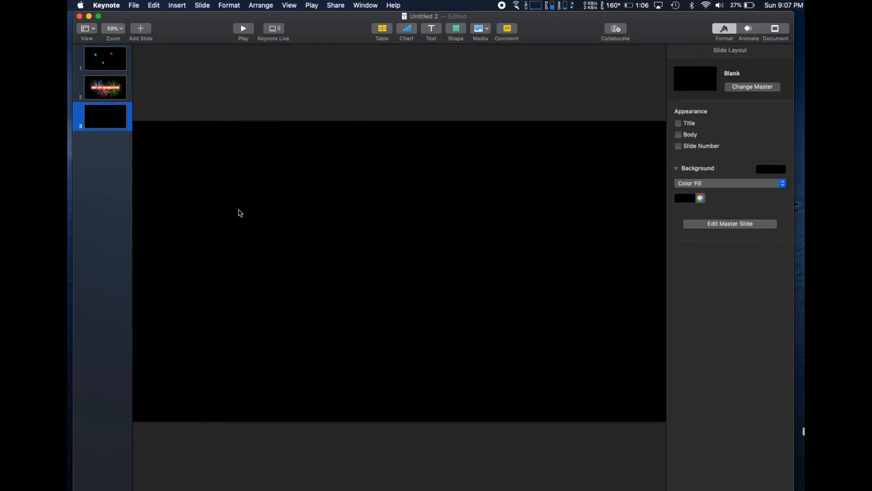
# Step: Insert the blue robot photo and enlarge it to fill the whole slide
pyautogui.click(480, 30)
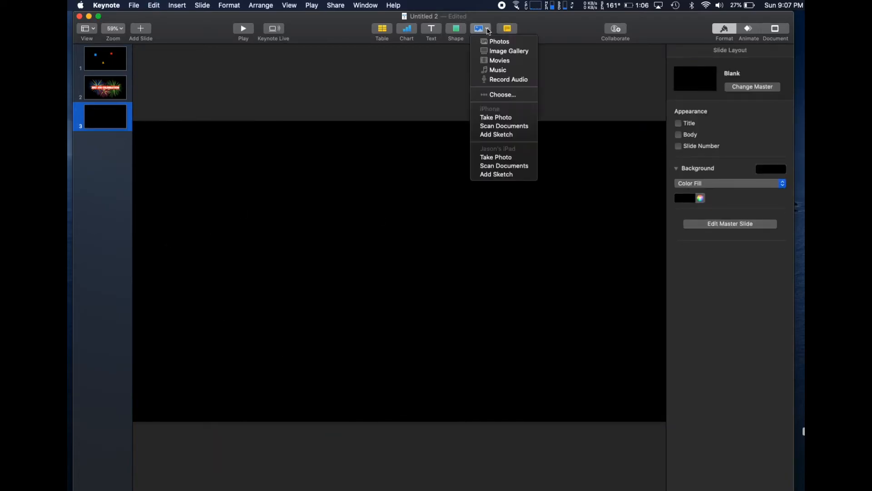
pyautogui.moveTo(503, 117)
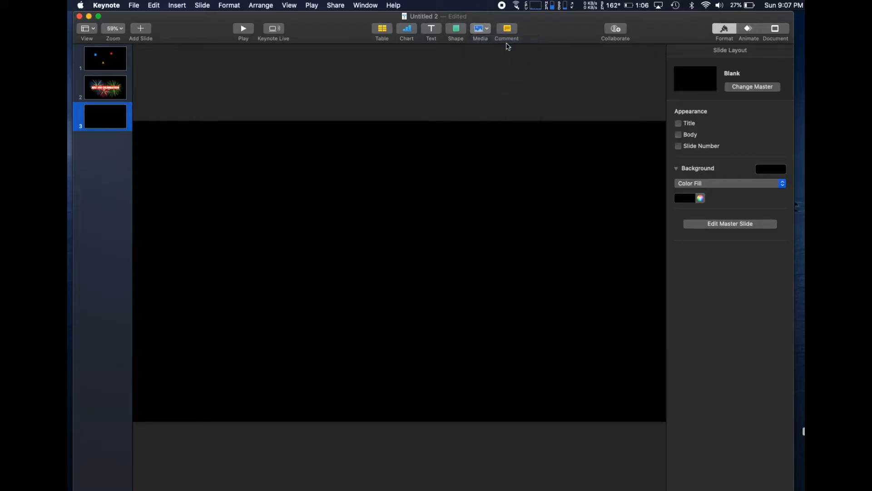
pyautogui.click(480, 29)
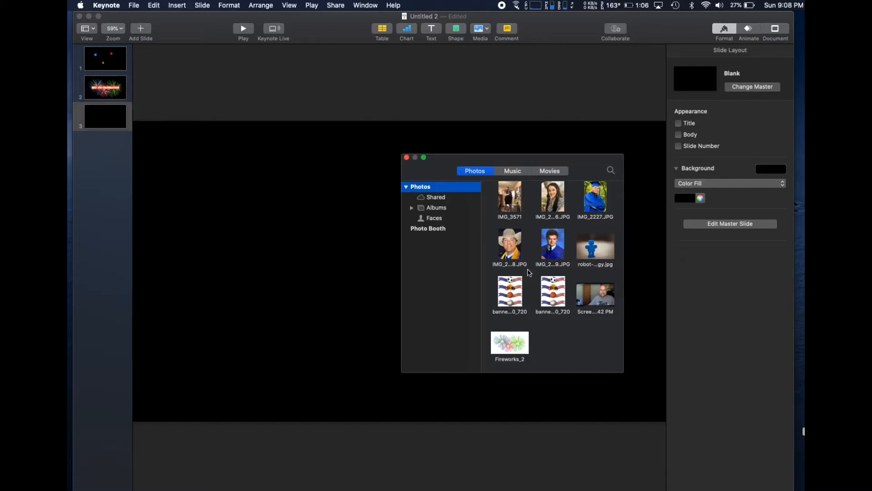
pyautogui.scroll(3)
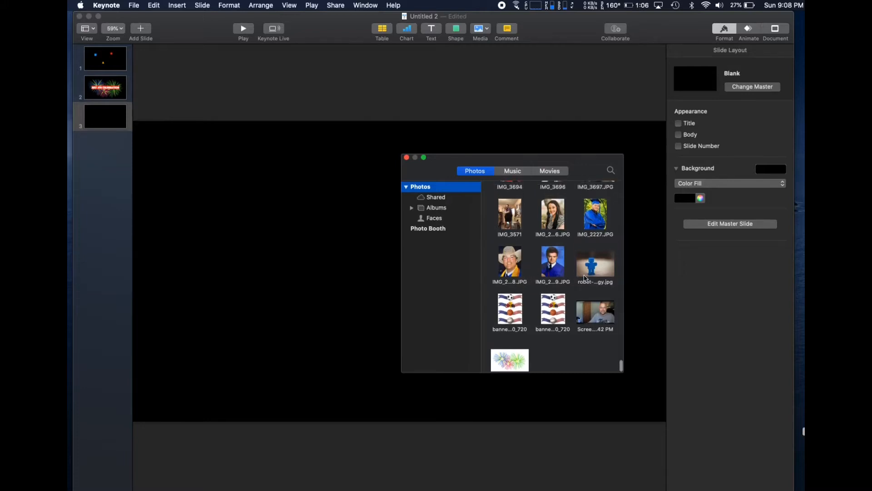
pyautogui.doubleClick(594, 262)
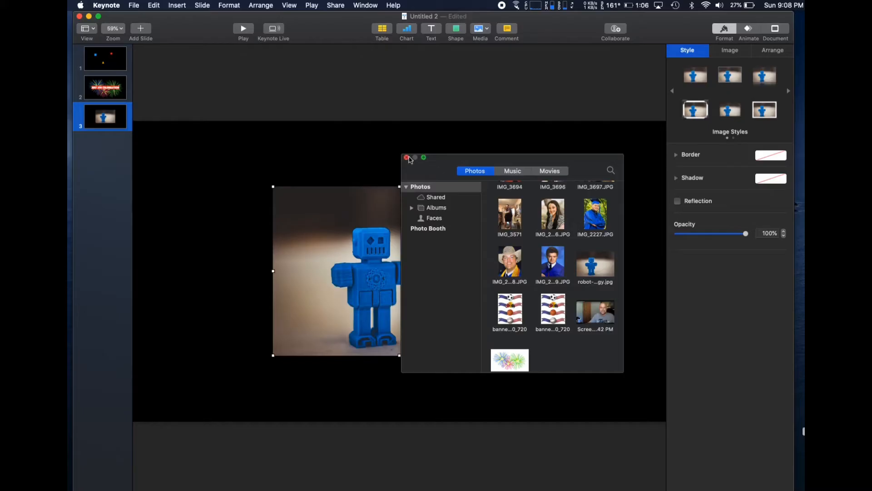
pyautogui.click(406, 157)
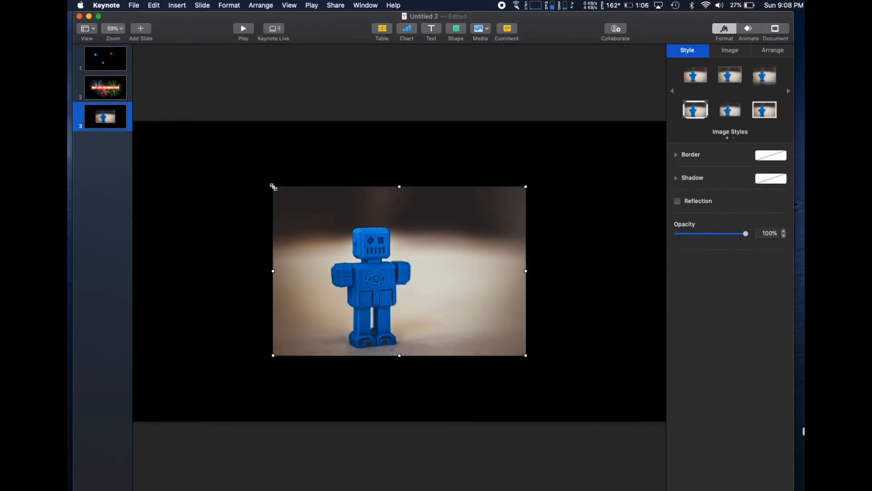
pyautogui.moveTo(272, 187); pyautogui.dragTo(175, 121)
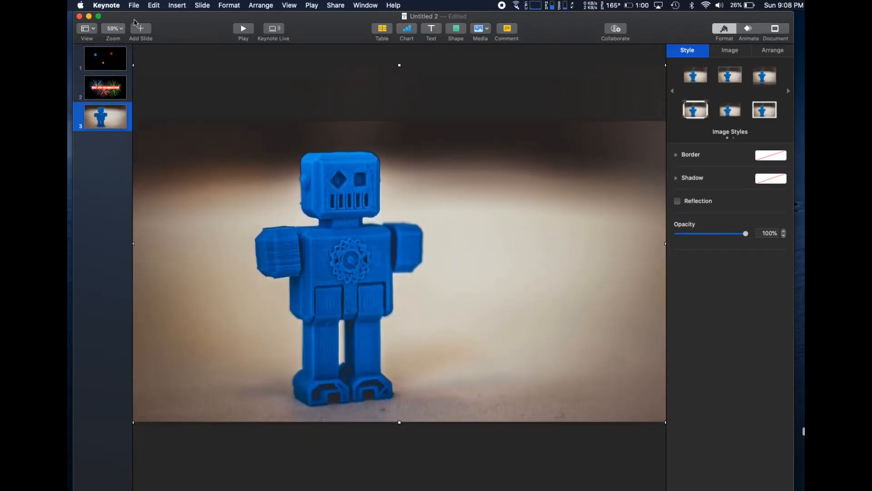
# Step: Export slide 2 only as a JPEG (Smaller File Size) image
pyautogui.click(134, 6)
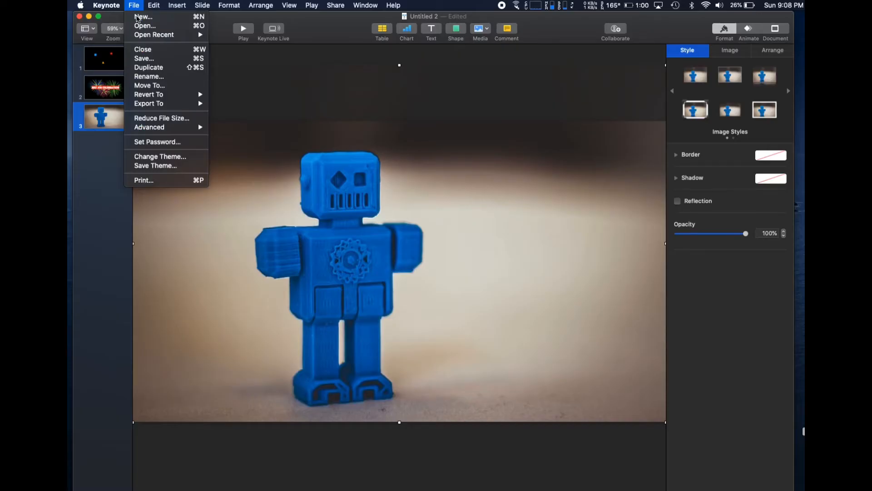
pyautogui.moveTo(148, 104)
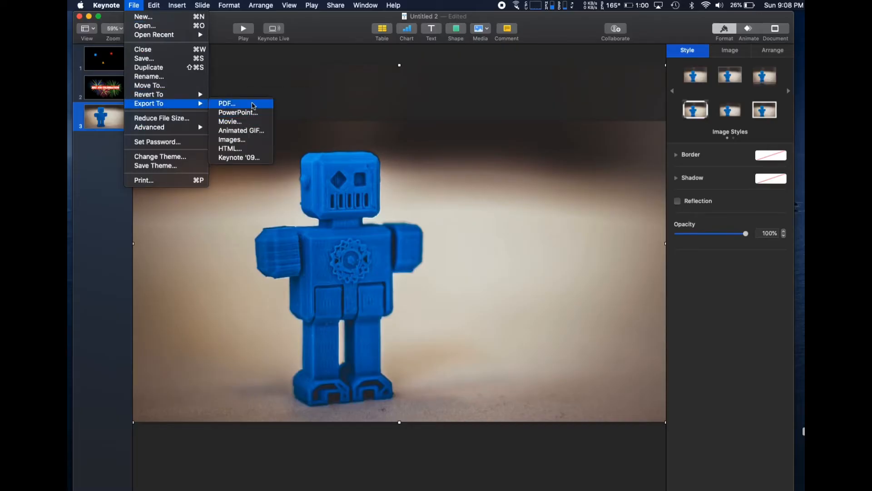
pyautogui.moveTo(251, 140)
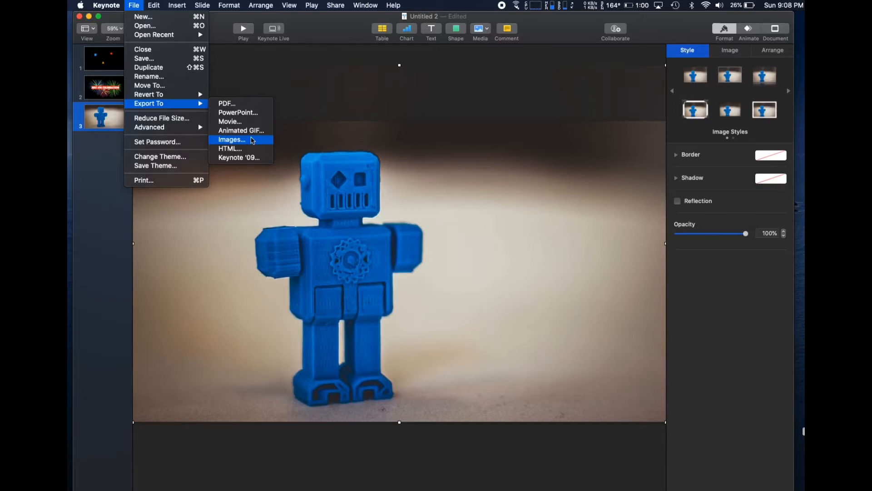
pyautogui.click(231, 140)
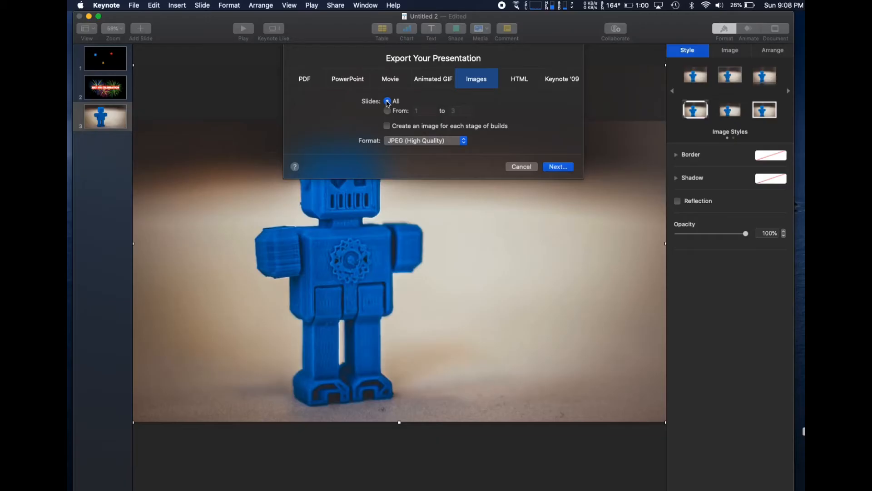
pyautogui.moveTo(395, 101)
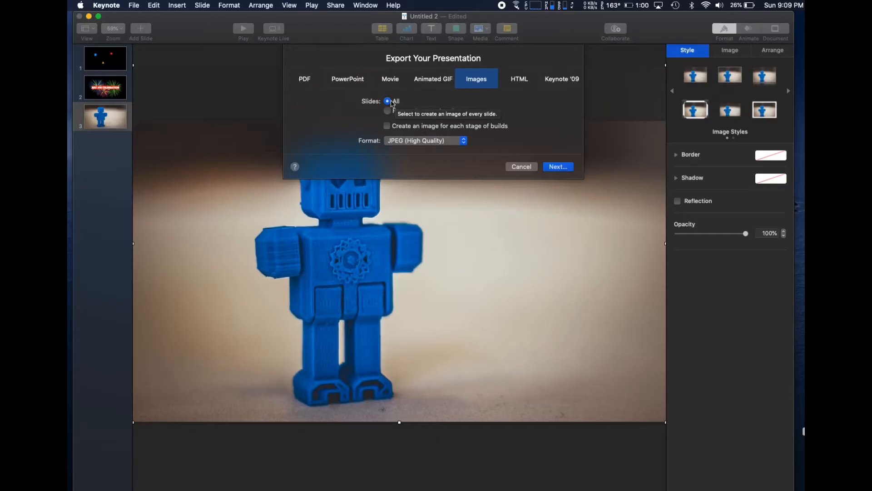
pyautogui.click(388, 111)
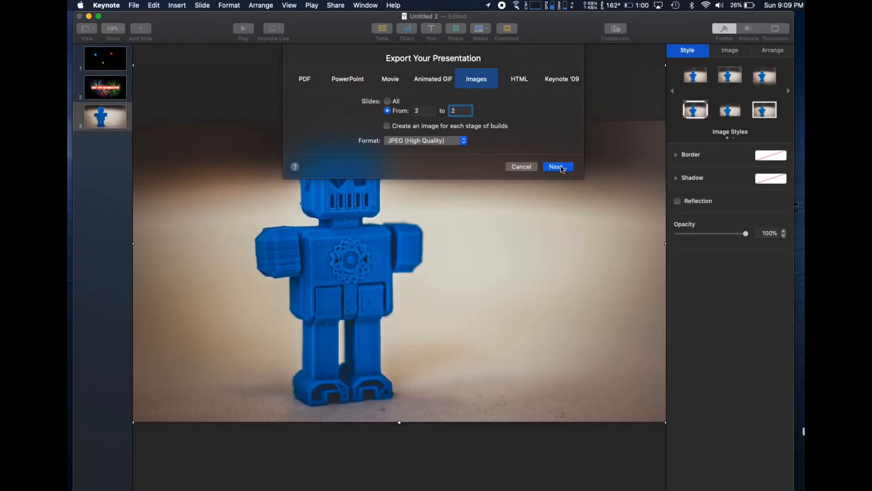
pyautogui.click(425, 140)
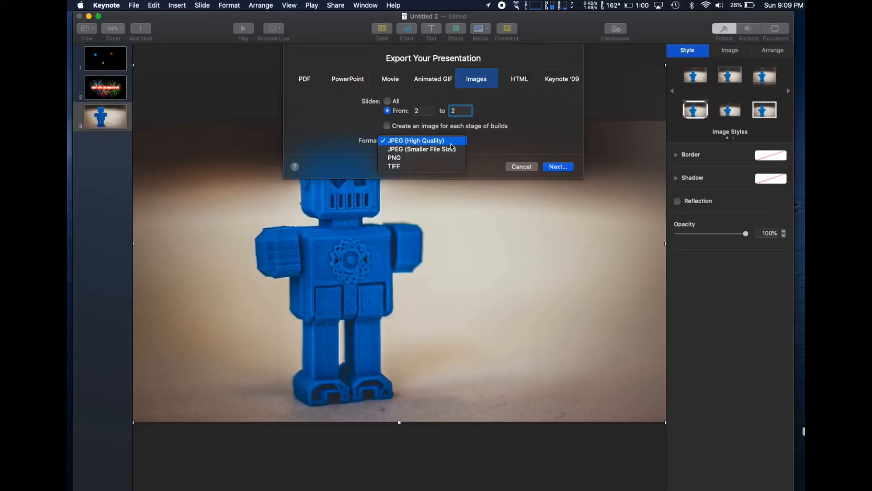
pyautogui.click(421, 149)
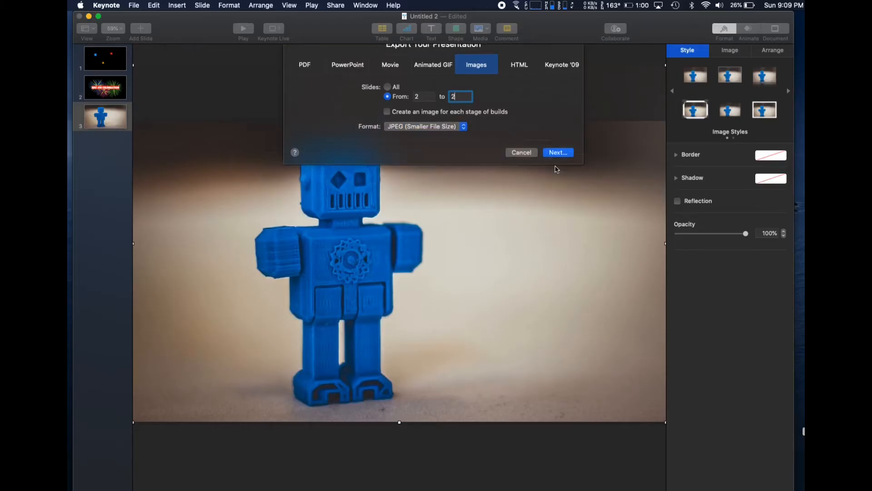
pyautogui.click(556, 153)
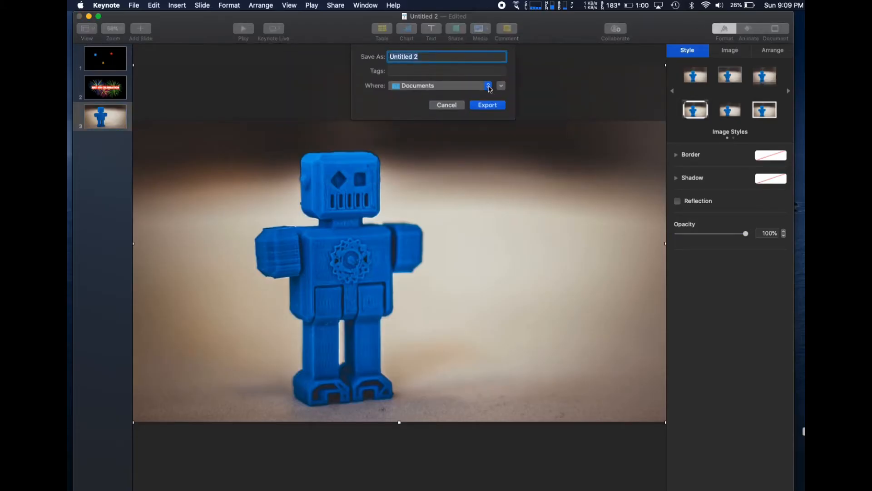
# Step: Name the export 'Burst' and save it to iCloud Drive
pyautogui.click(489, 86)
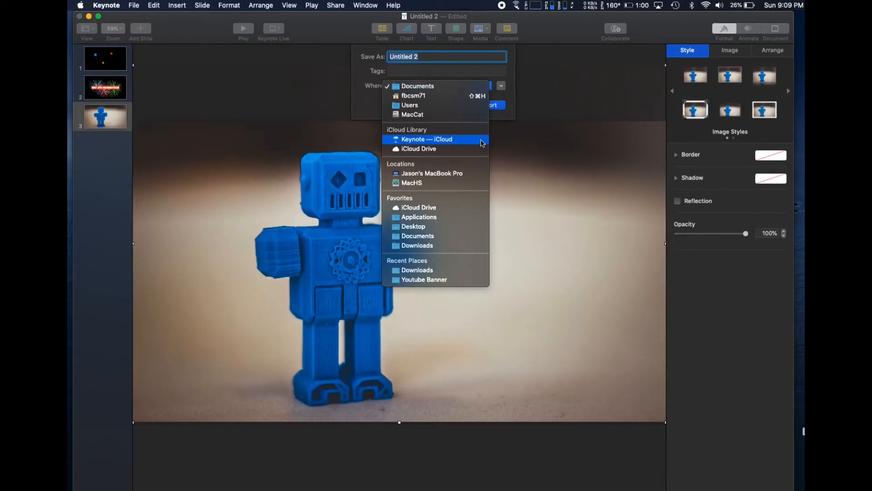
pyautogui.click(418, 148)
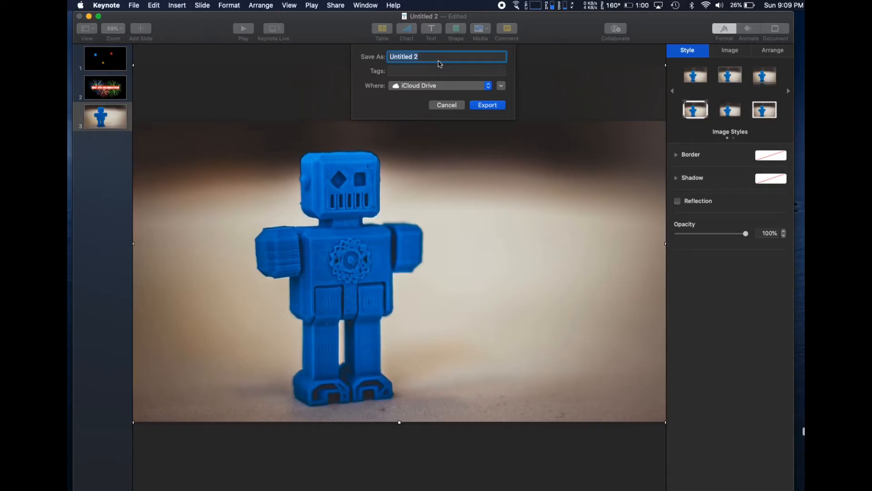
pyautogui.write('Burst')
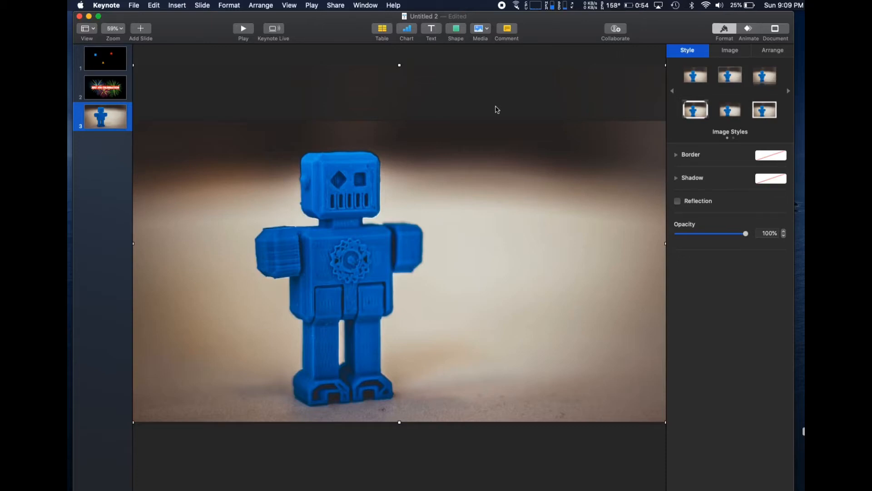
# Step: Export the whole deck as a Good-quality PDF named 'Test Slide' to iCloud Drive
pyautogui.click(134, 6)
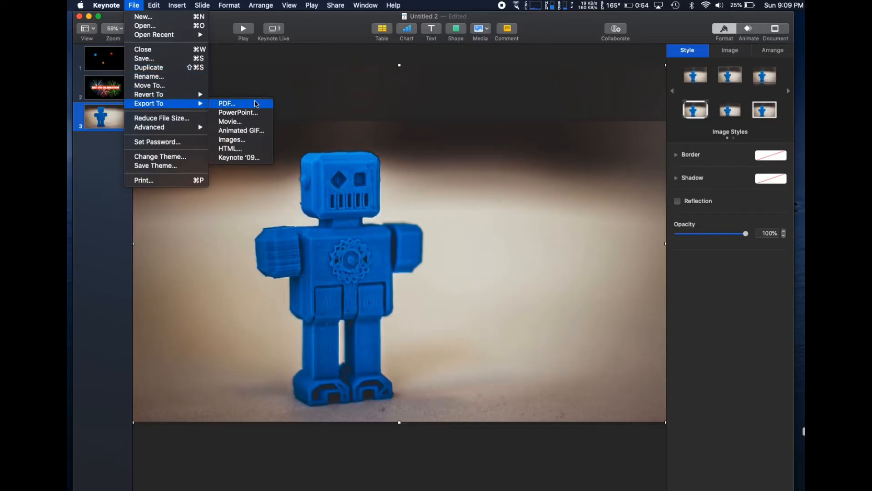
pyautogui.click(226, 103)
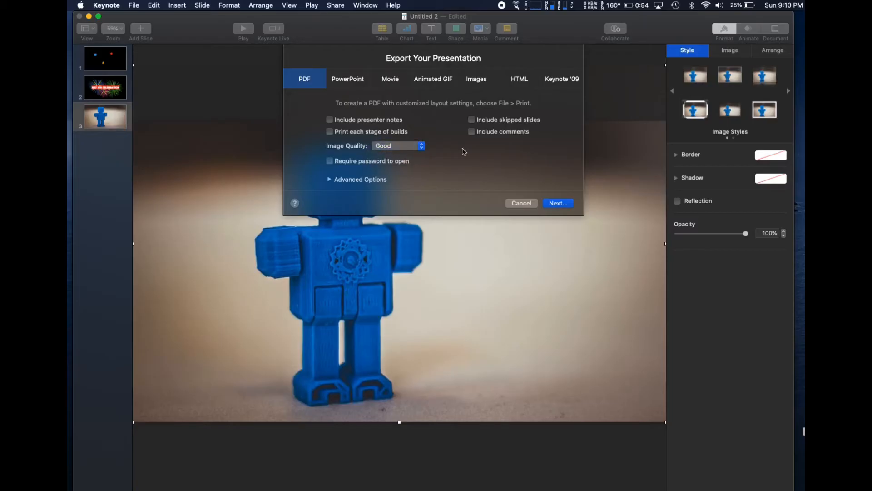
pyautogui.moveTo(600, 185)
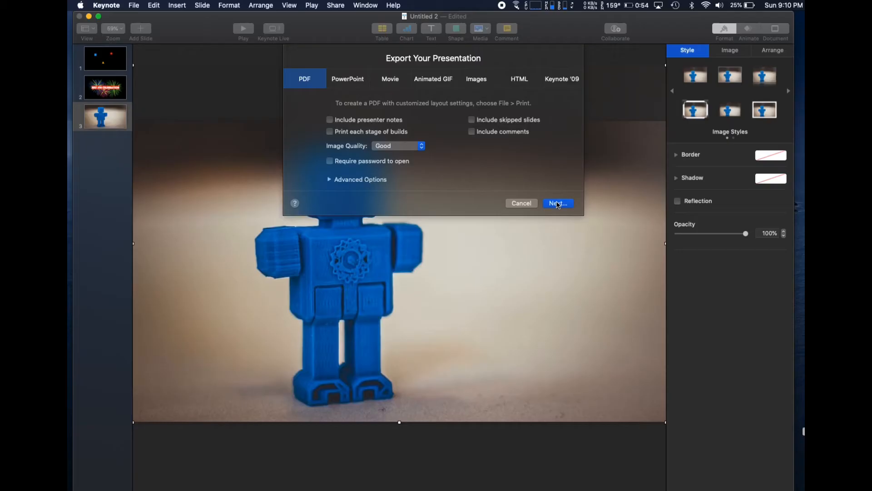
pyautogui.click(558, 202)
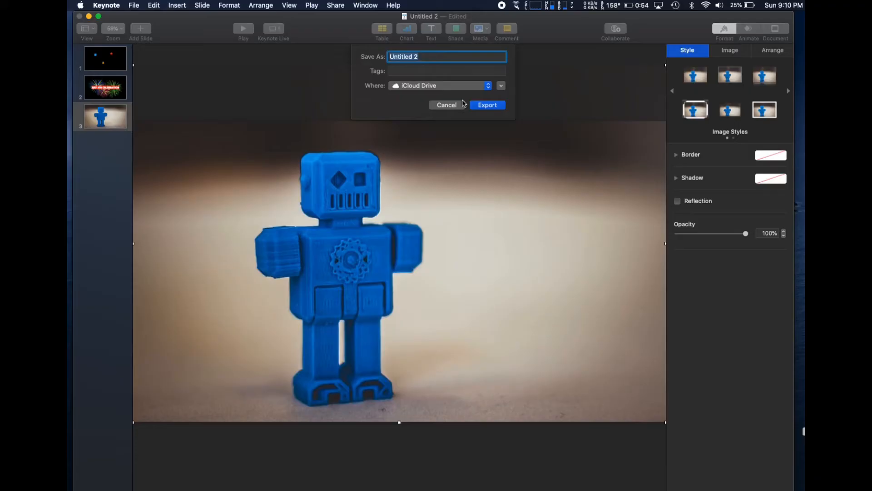
pyautogui.write('Test Slid')
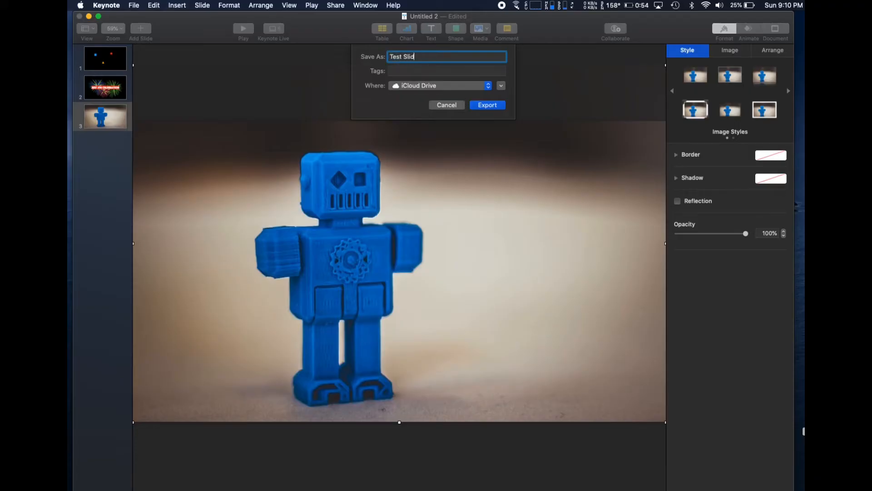
pyautogui.click(487, 104)
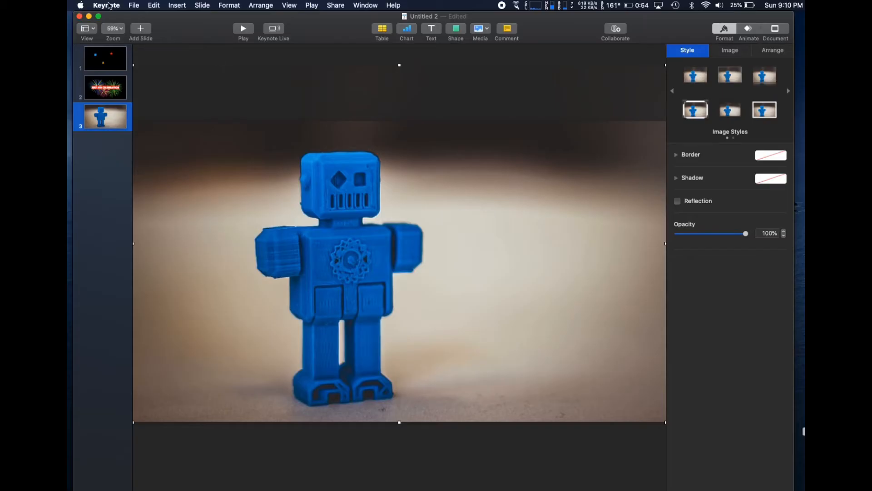
# Step: Begin a new slide overlay and browse iCloud Drive into the Burst folder for the fireworks image
pyautogui.click(107, 5)
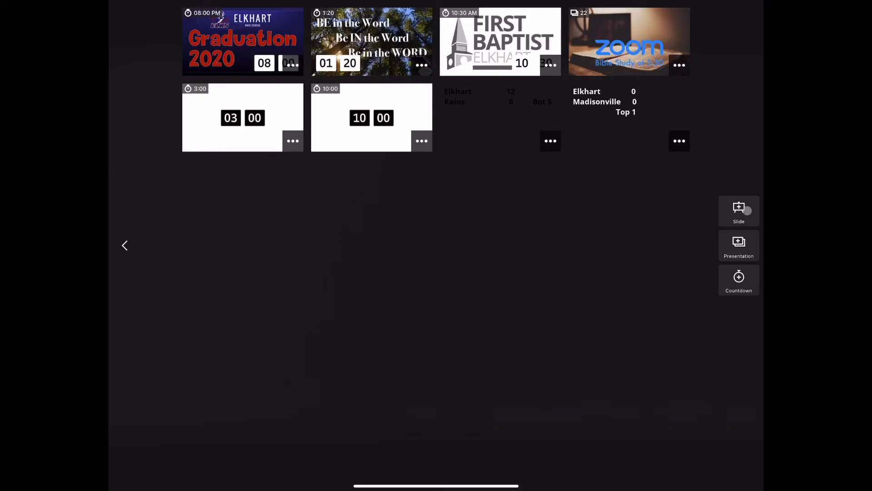
pyautogui.click(739, 212)
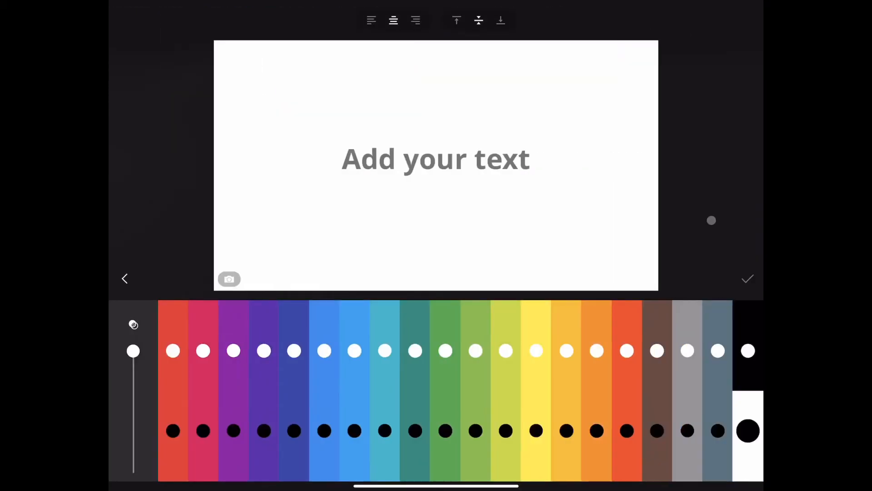
pyautogui.click(435, 158)
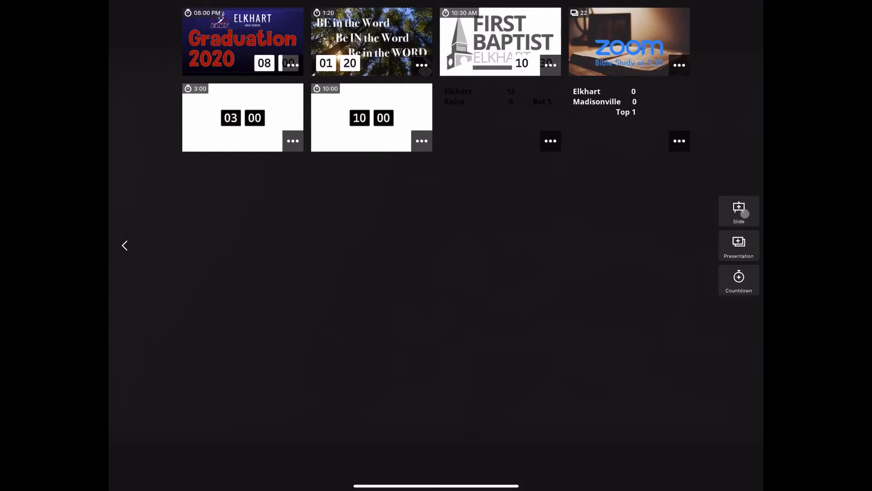
pyautogui.click(739, 212)
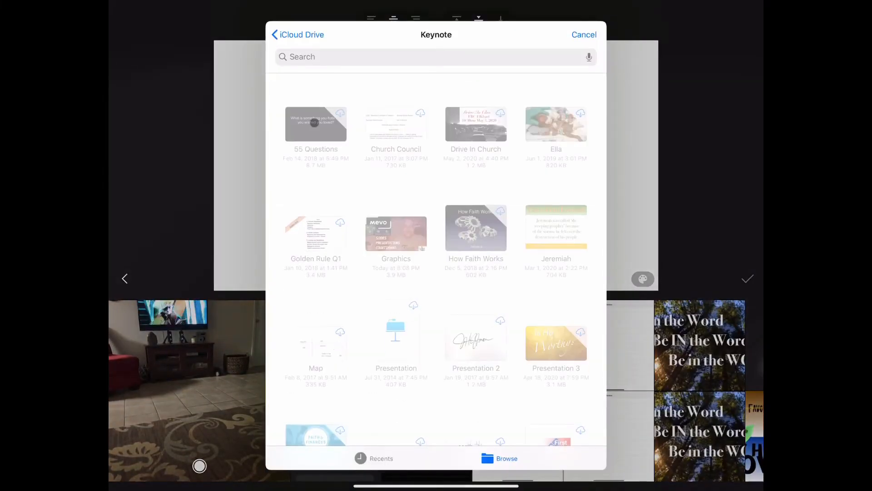
pyautogui.click(298, 34)
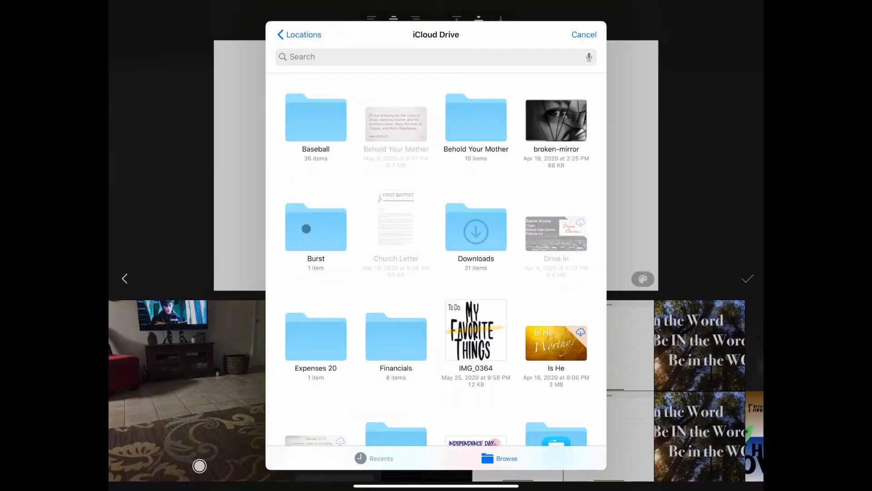
pyautogui.click(315, 228)
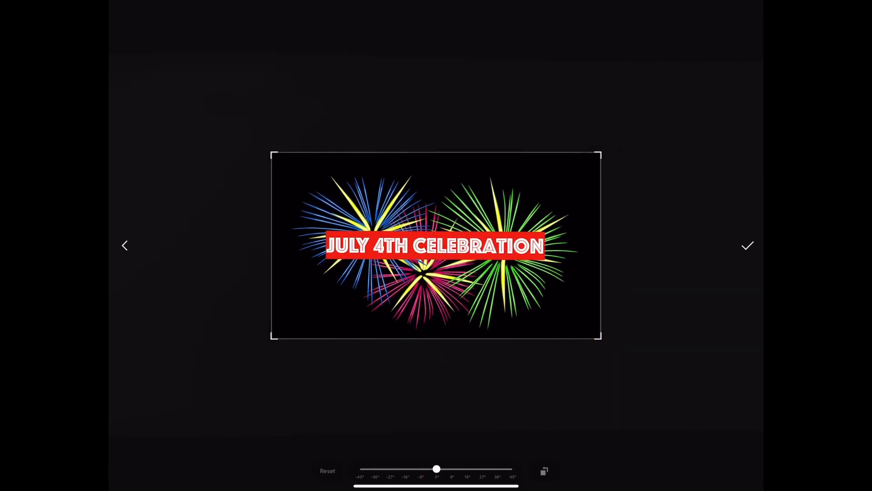
# Step: Accept the crop so the July 4th fireworks image fills the new slide
pyautogui.click(747, 245)
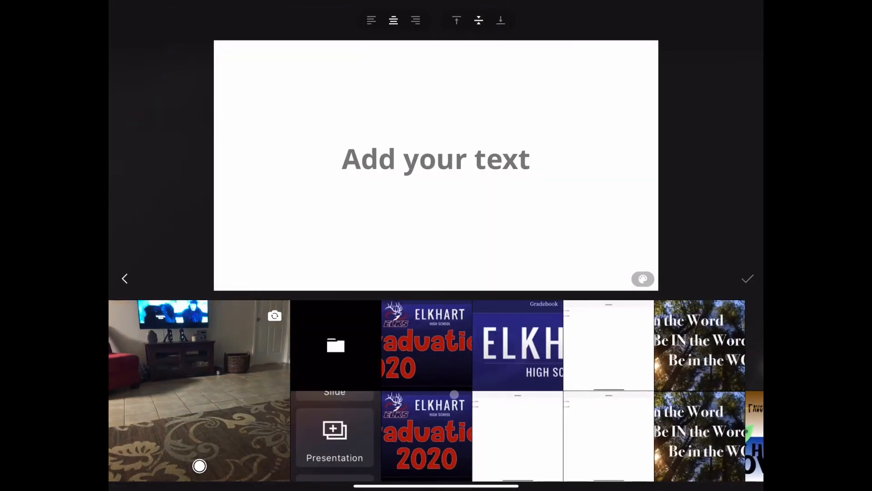
# Step: Pick the zebra photo from the media strip and accept its crop on the new slide
pyautogui.hscroll(-3)
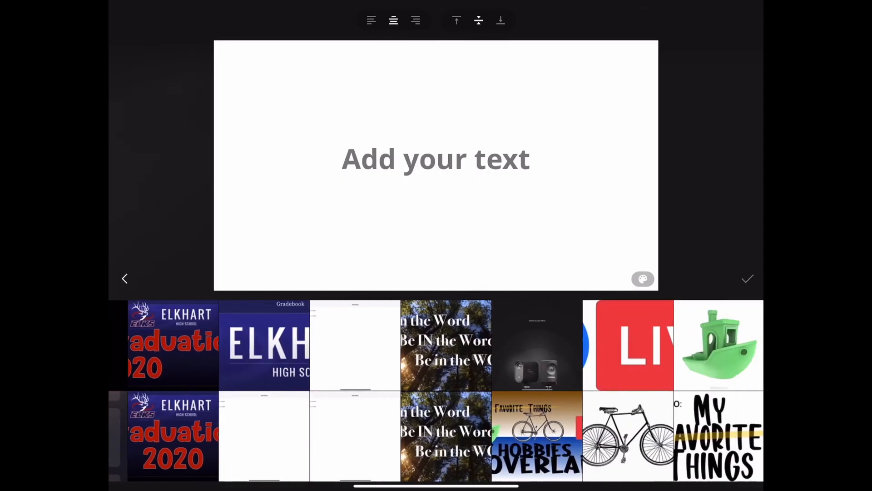
pyautogui.hscroll(-3)
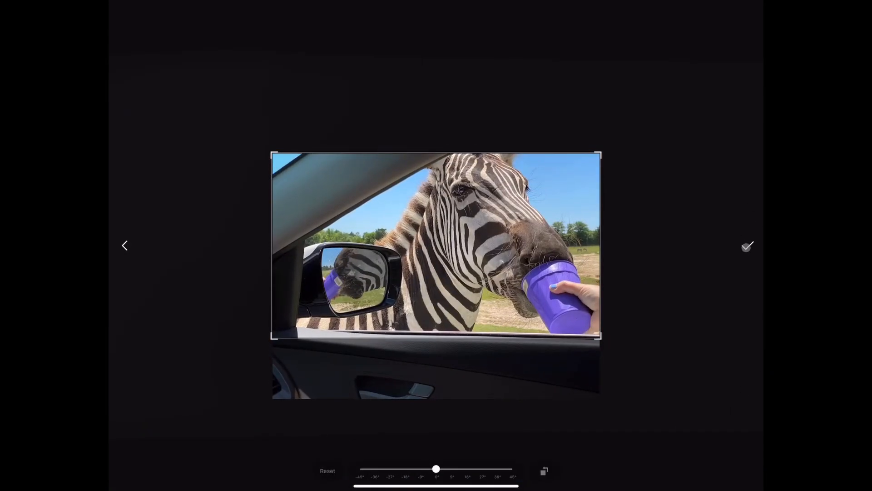
pyautogui.click(747, 246)
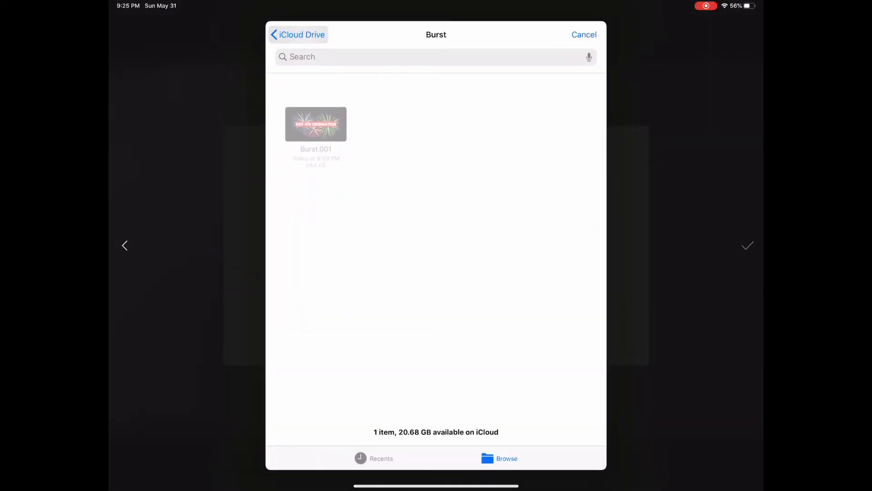
# Step: Import the robot Keynote file from iCloud Drive as a three-slide presentation overlay
pyautogui.click(298, 35)
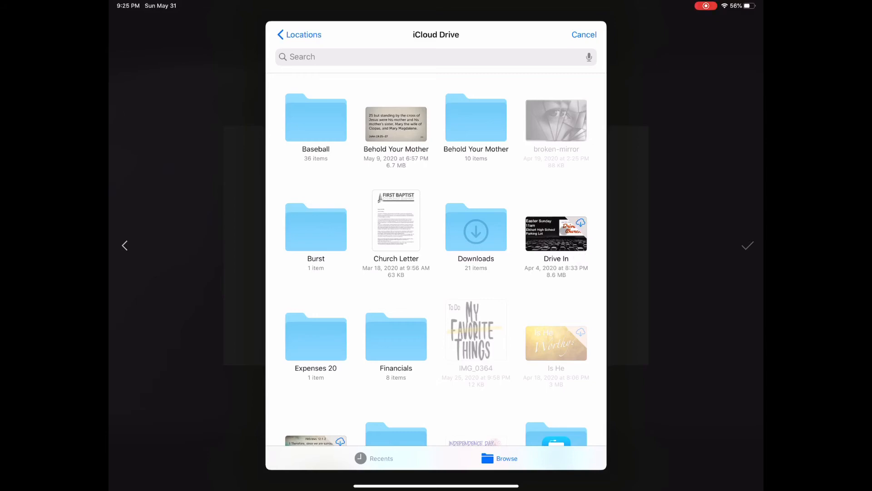
pyautogui.scroll(-3)
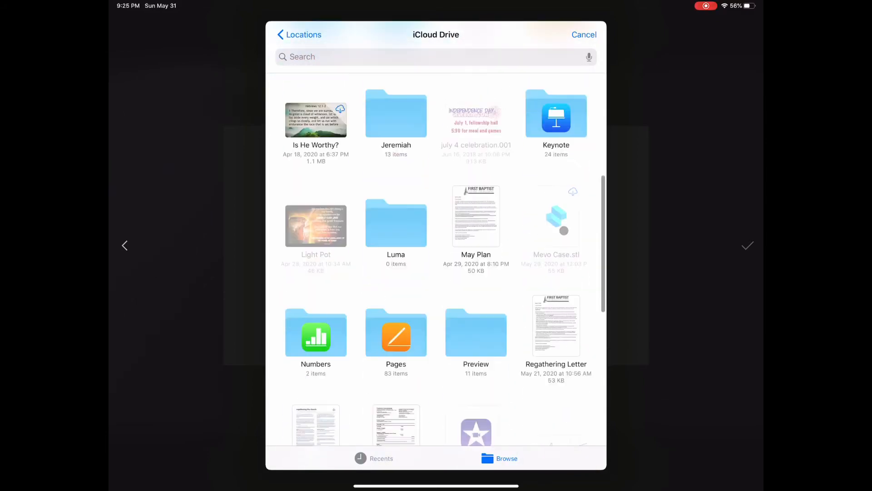
pyautogui.scroll(-3)
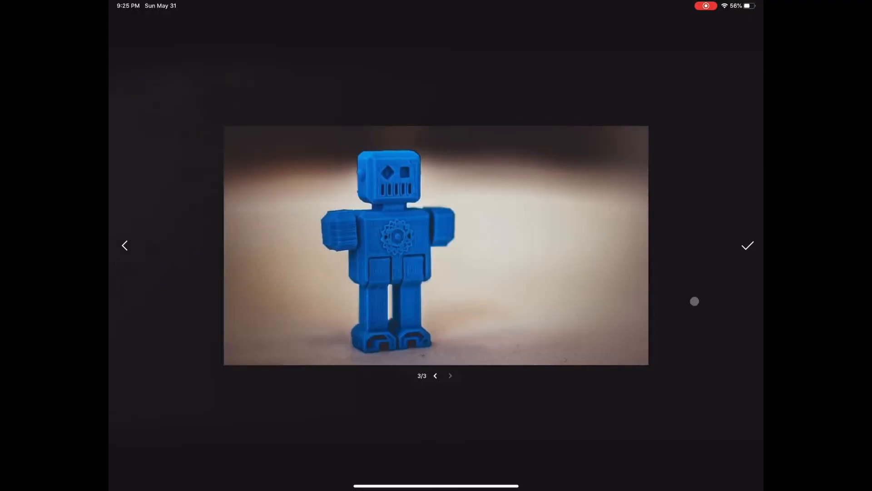
pyautogui.click(747, 245)
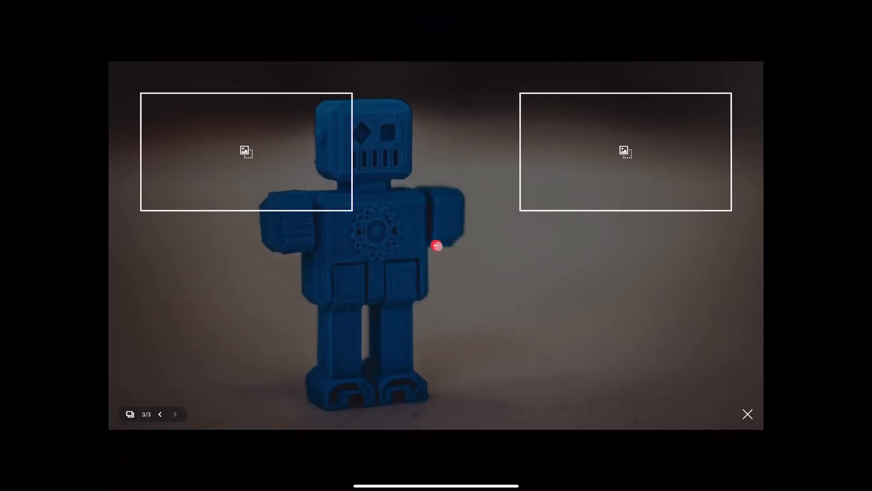
pyautogui.click(747, 414)
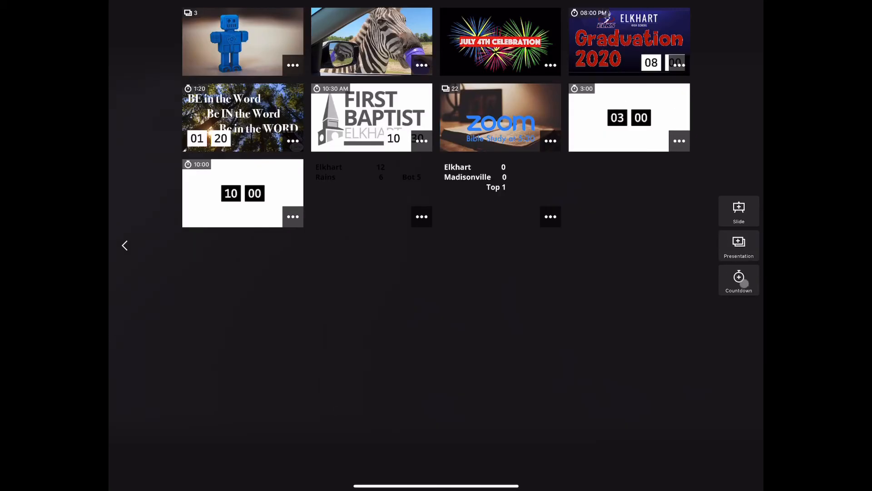
# Step: Build a countdown captioned 'Starting in', centred, purple background with black text, set to 2:00
pyautogui.click(738, 280)
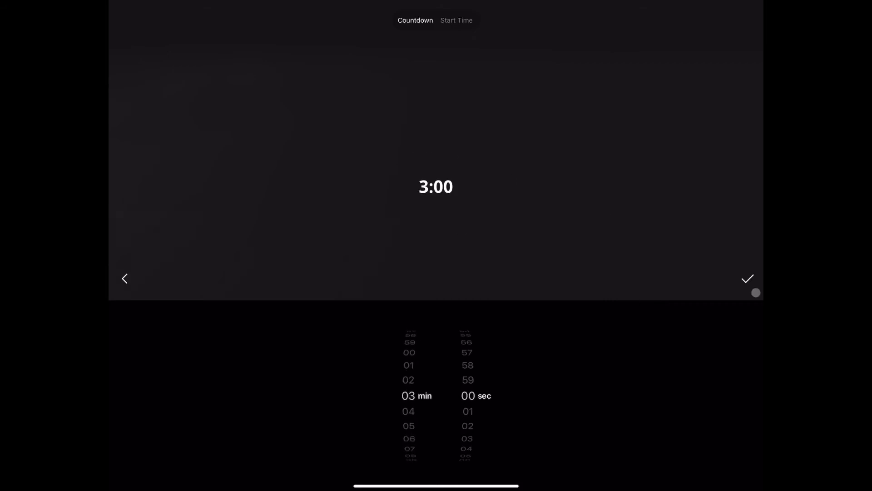
pyautogui.click(747, 279)
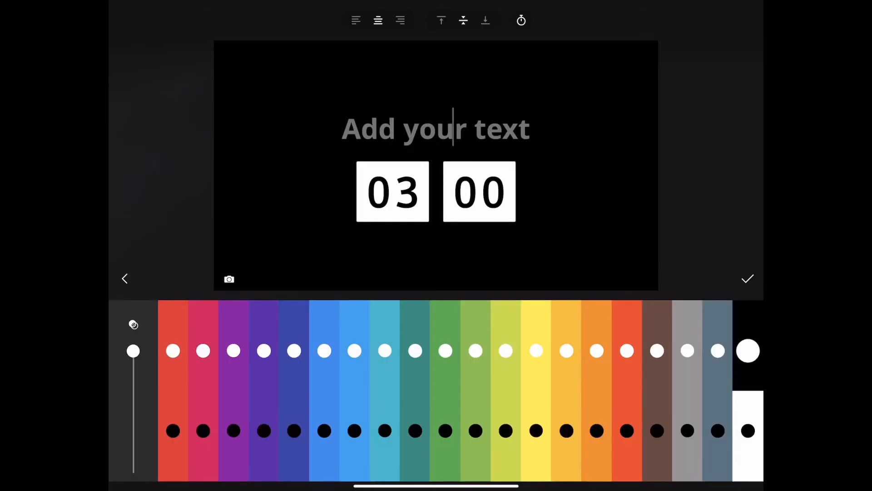
pyautogui.write('Starting in')
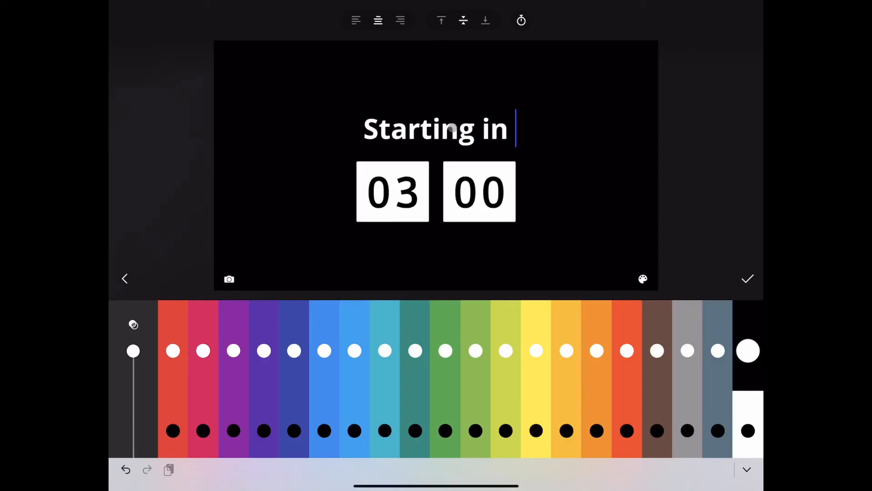
pyautogui.click(355, 21)
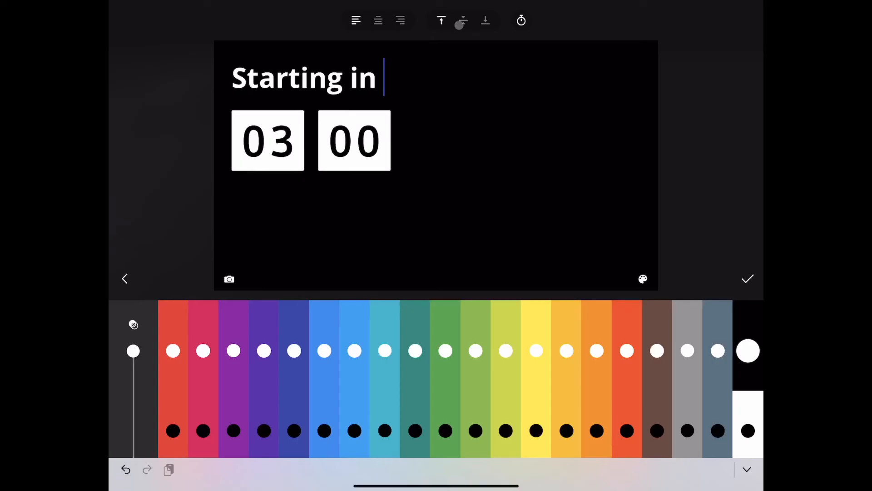
pyautogui.click(400, 21)
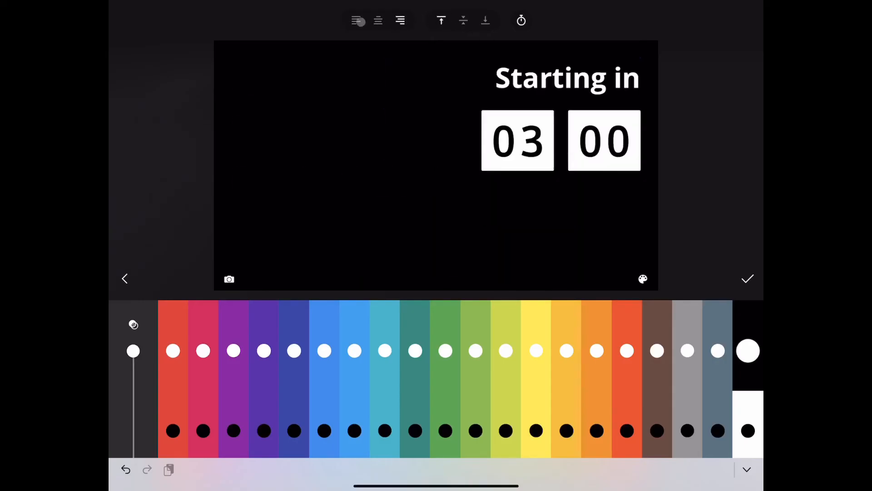
pyautogui.click(521, 20)
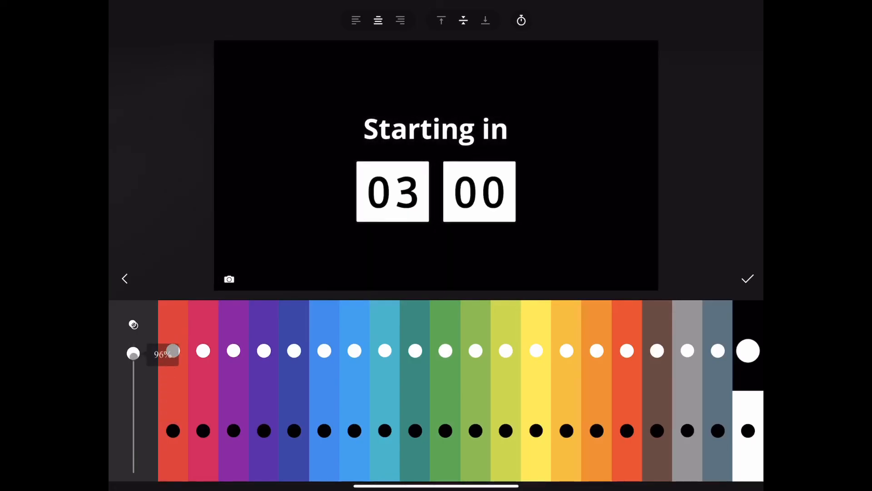
pyautogui.click(233, 430)
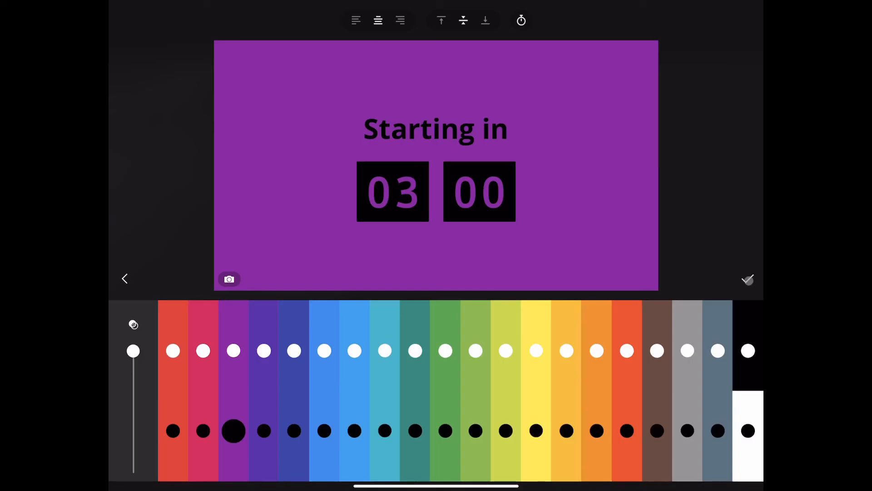
pyautogui.click(747, 279)
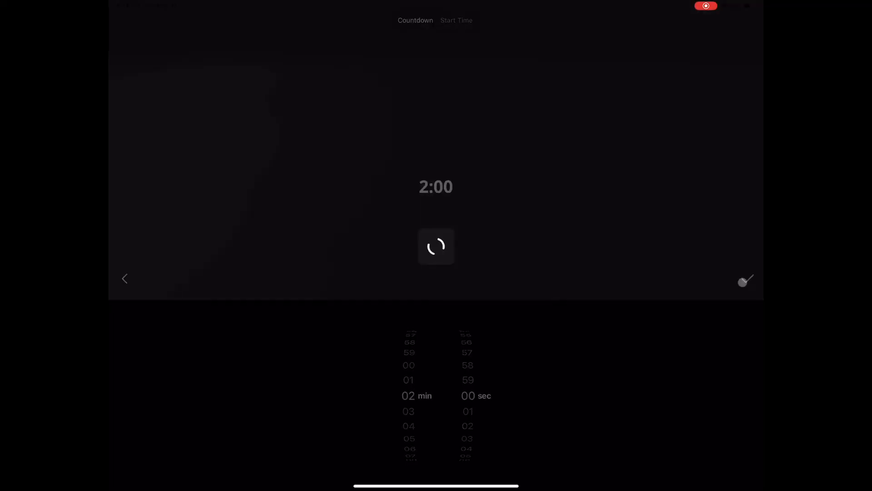
# Step: Save the countdown, then set Livestream Test's post description to 'Slides, Presentations and Countdowns'
pyautogui.click(745, 280)
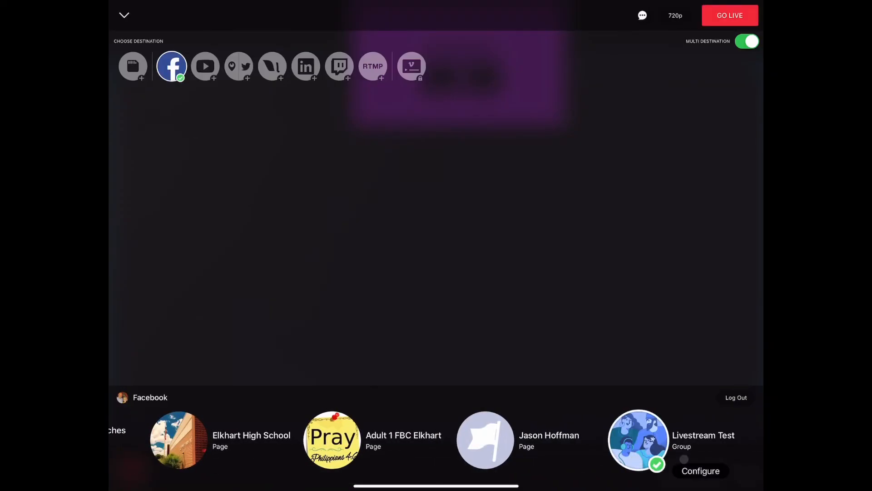
pyautogui.click(701, 470)
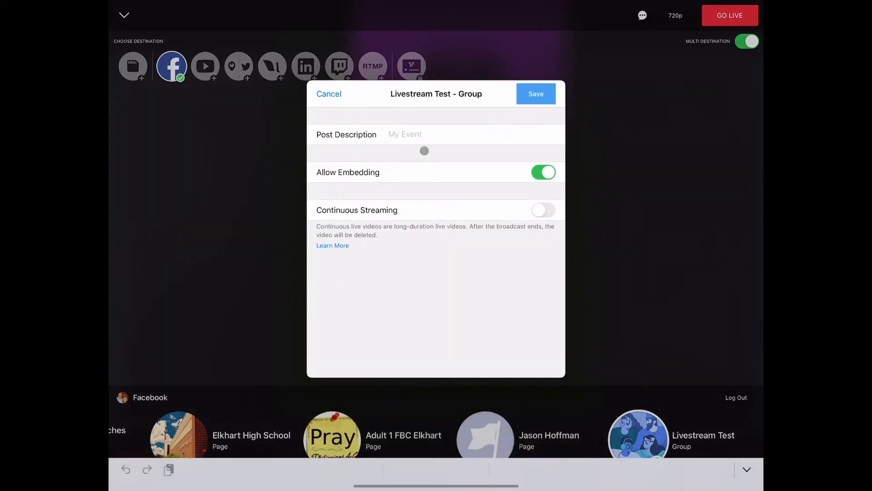
pyautogui.write('Slides, Presentations and')
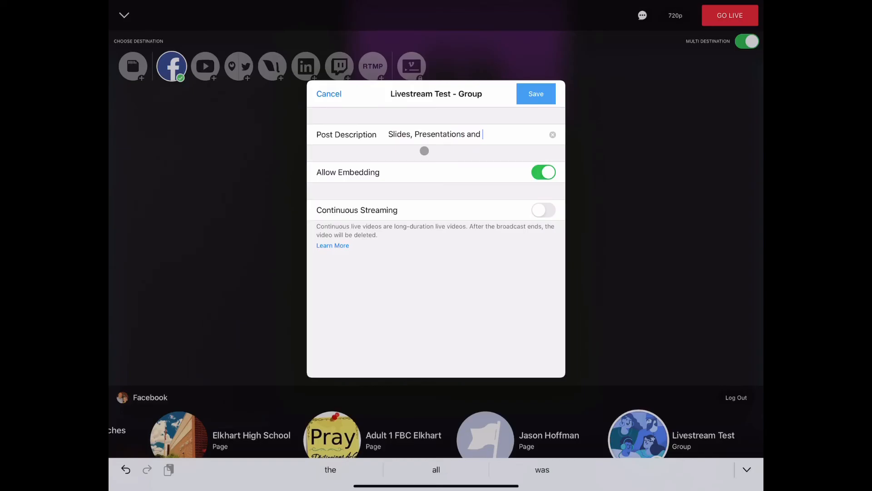
pyautogui.write('Countdowns')
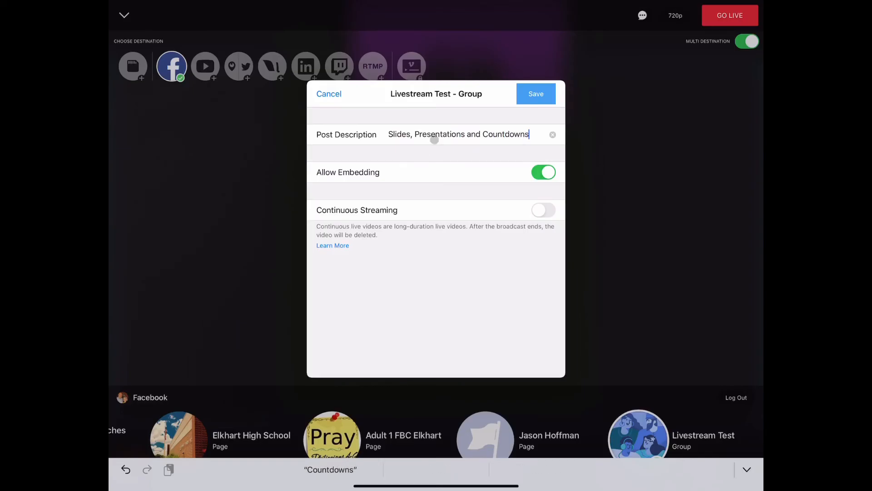
pyautogui.click(535, 93)
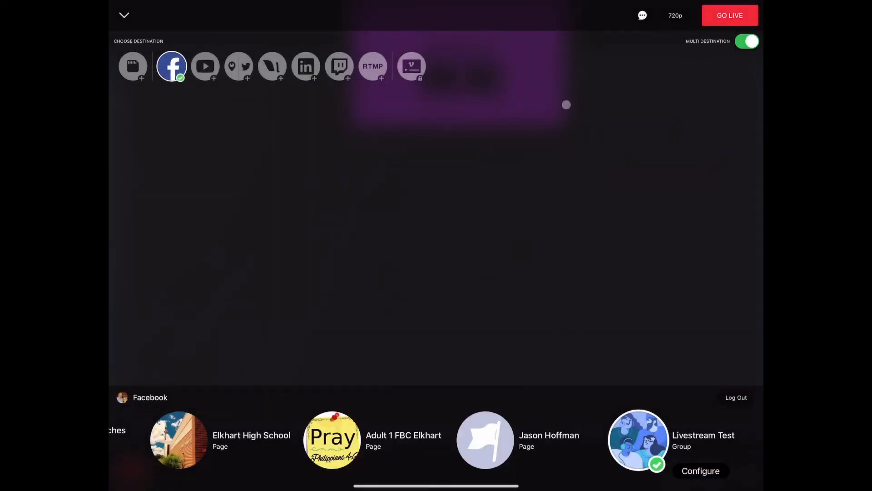
pyautogui.click(730, 16)
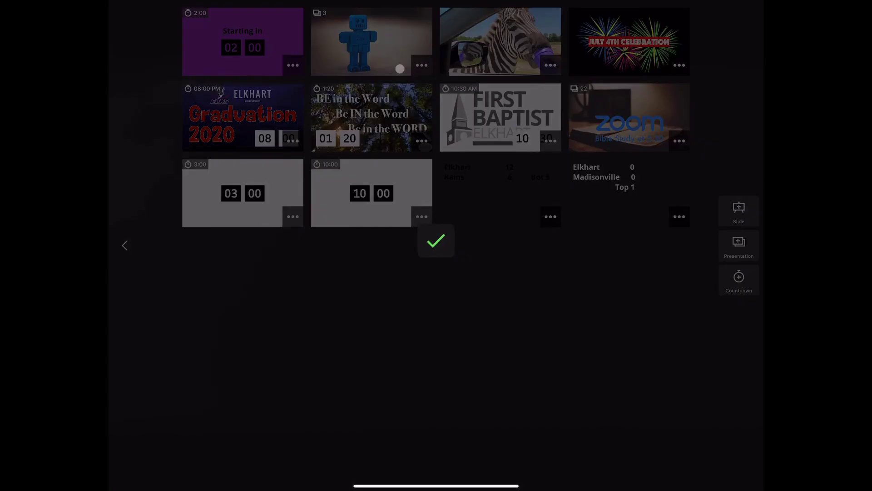
# Step: Reposition the purple countdown bottom right and use the Graduation 2020 picture as its background
pyautogui.click(436, 240)
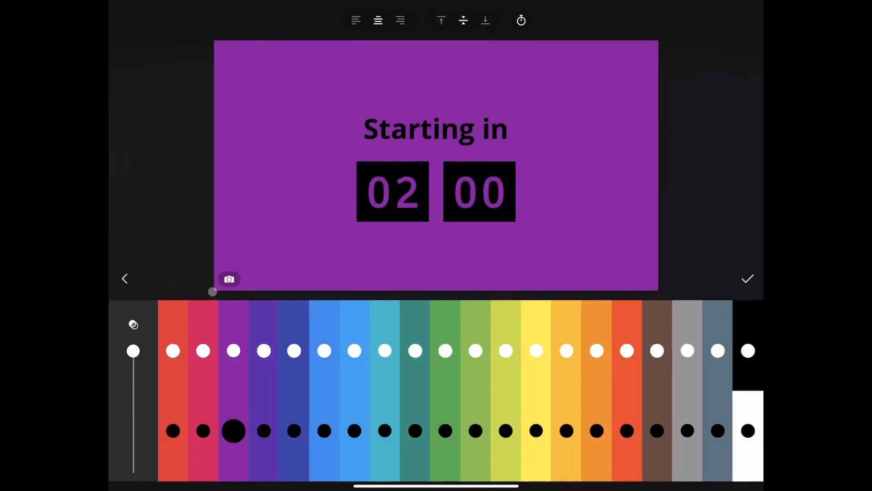
pyautogui.click(229, 279)
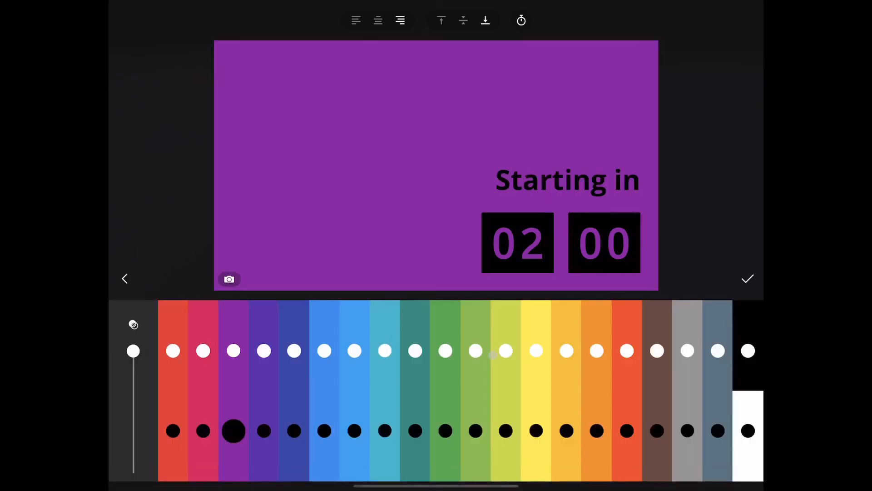
pyautogui.click(748, 351)
pyautogui.write('at')
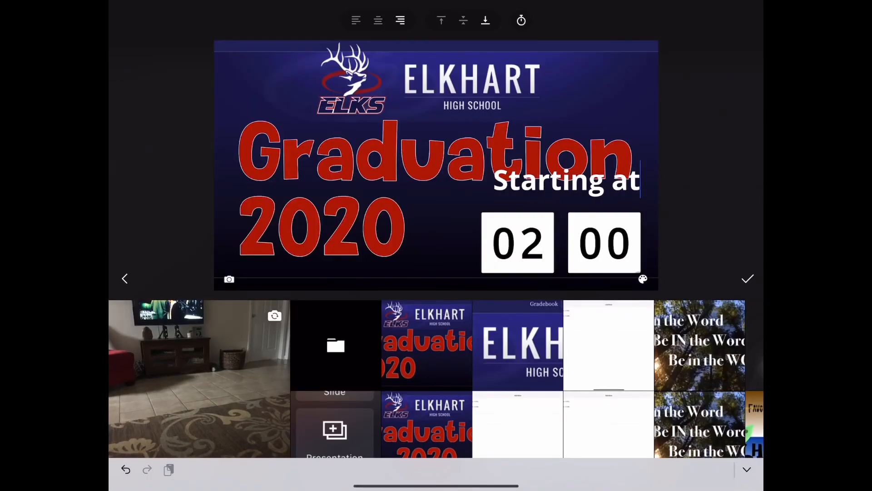
# Step: Switch the graduation countdown to a Start Time target and caption it 'Starting in'
pyautogui.click(520, 20)
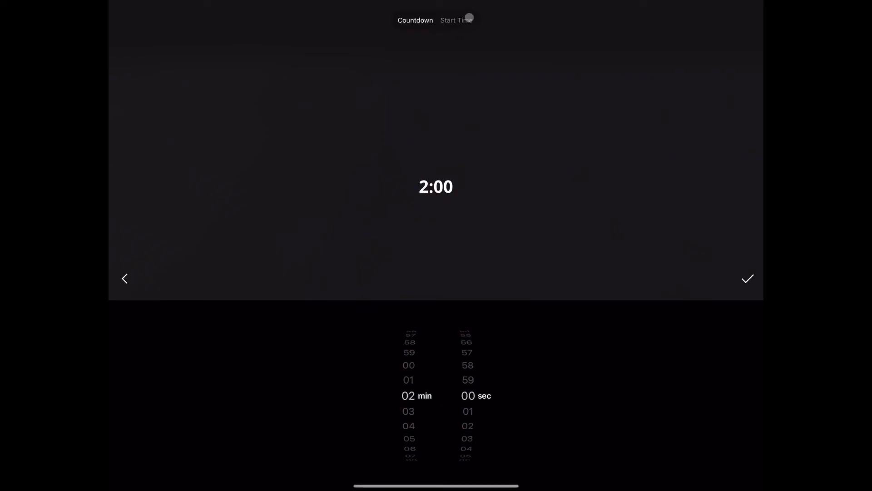
pyautogui.click(456, 20)
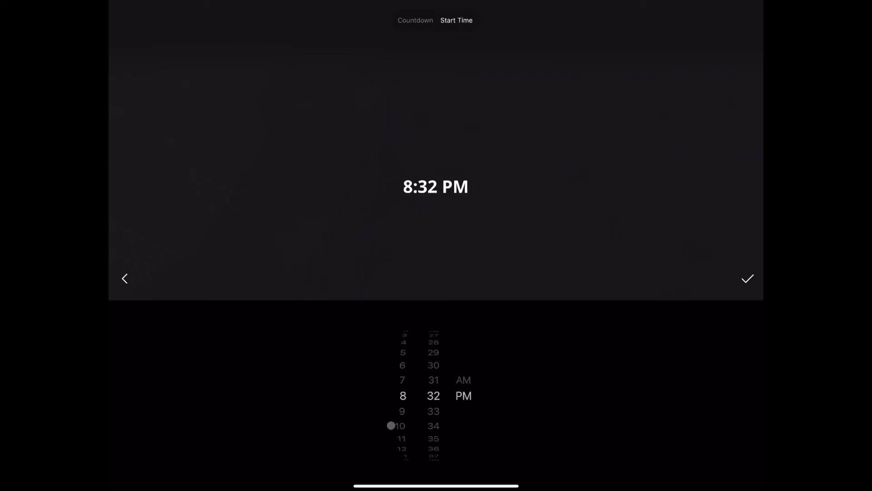
pyautogui.click(747, 279)
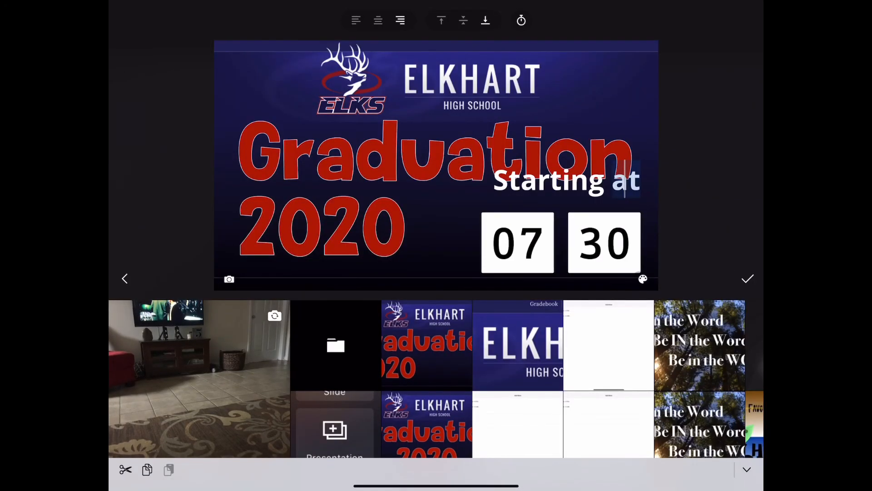
pyautogui.write('in')
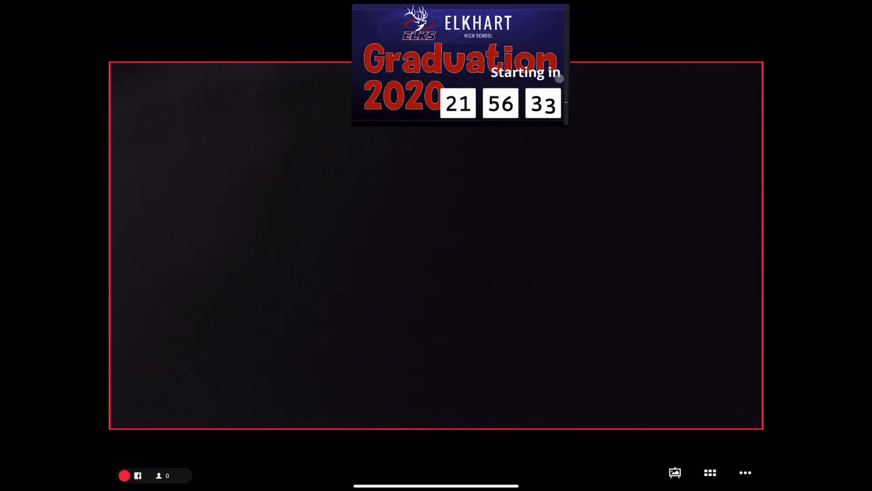
pyautogui.moveTo(516, 190)
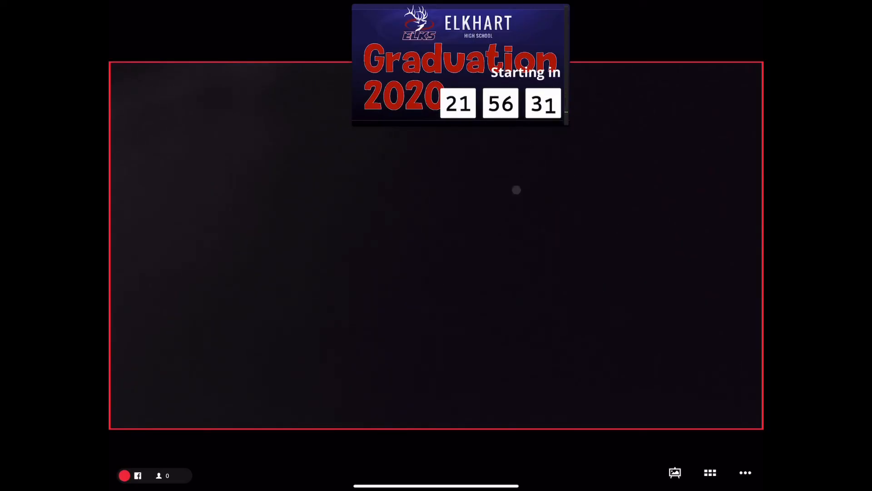